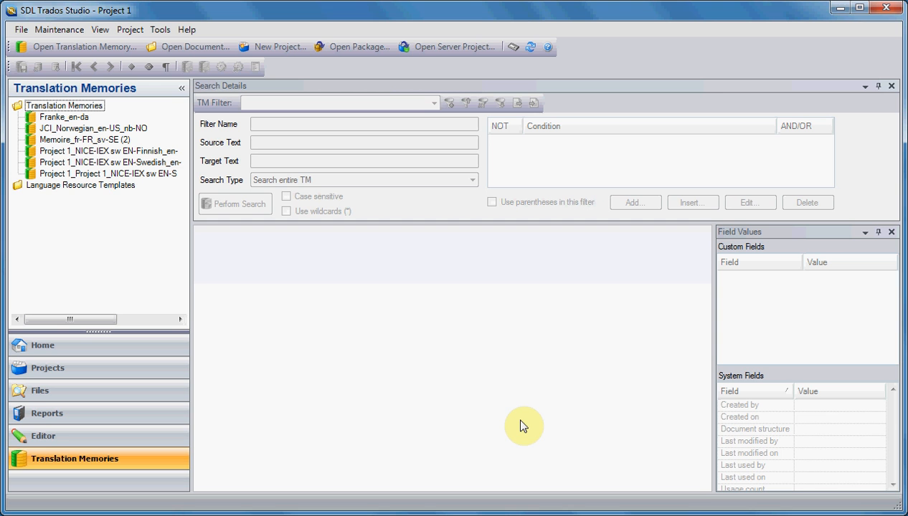
pyautogui.moveTo(521, 428)
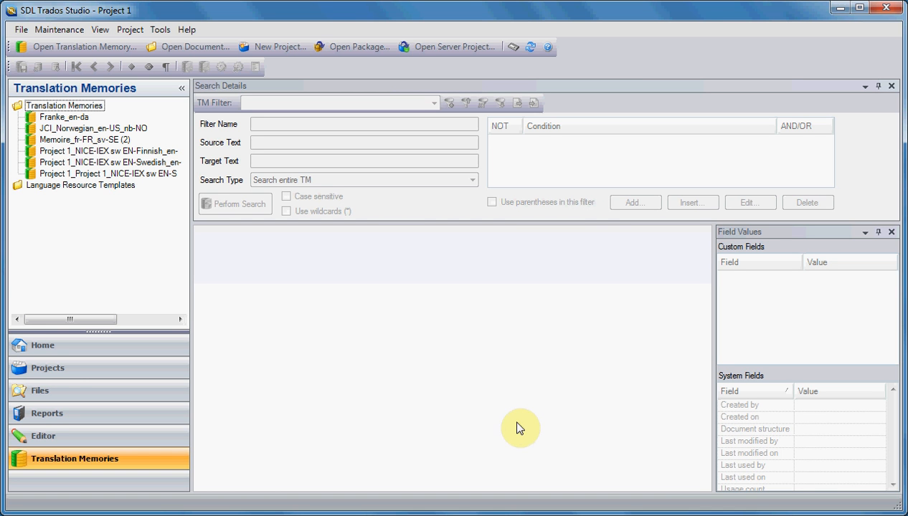
pyautogui.moveTo(477, 386)
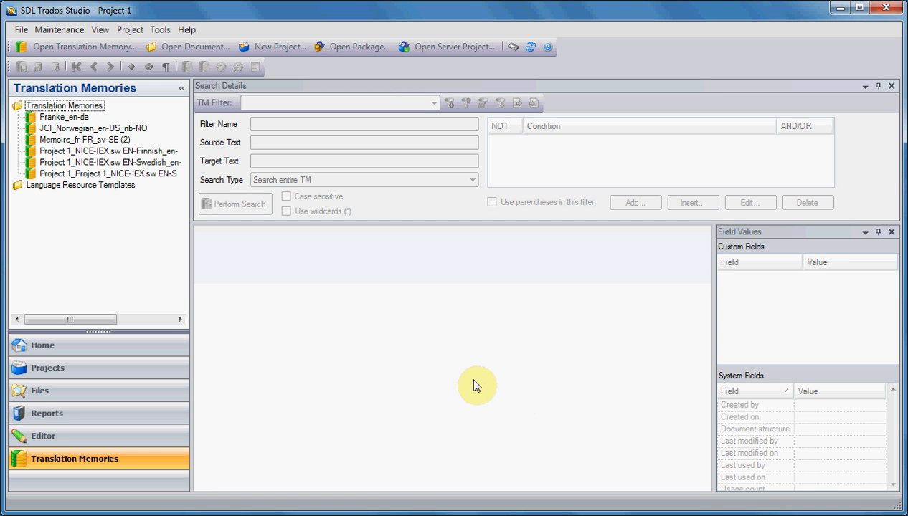
pyautogui.moveTo(441, 366)
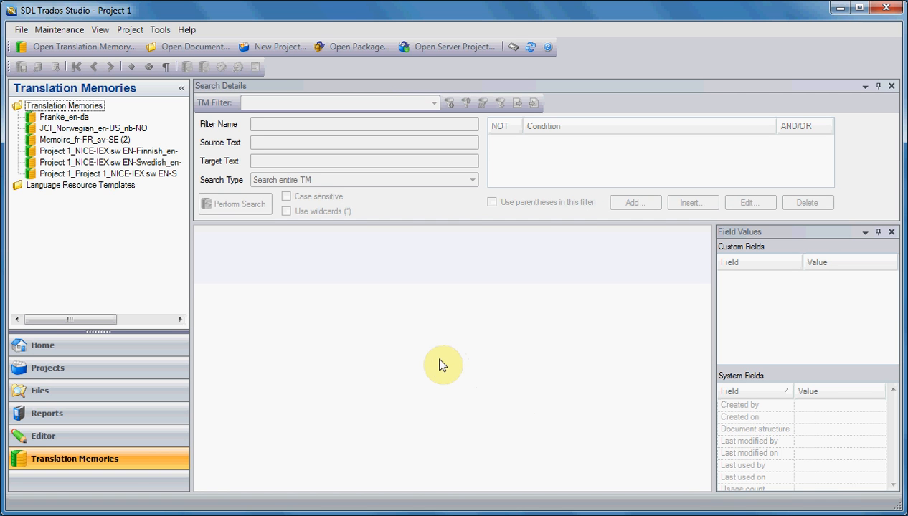
pyautogui.moveTo(441, 370)
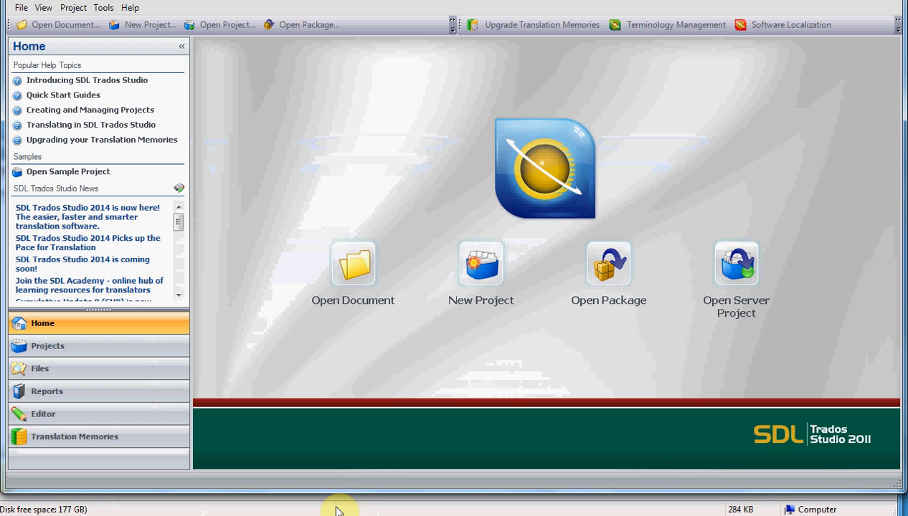
pyautogui.moveTo(358, 513)
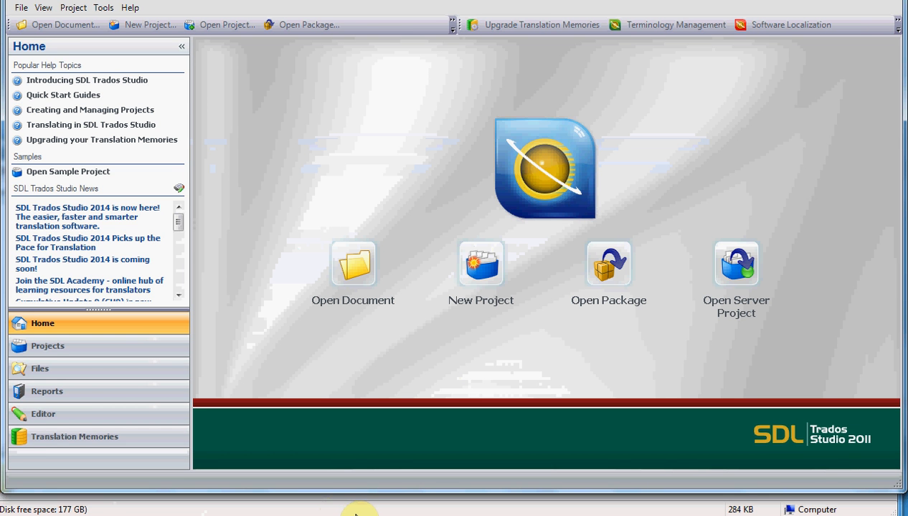
pyautogui.moveTo(380, 506)
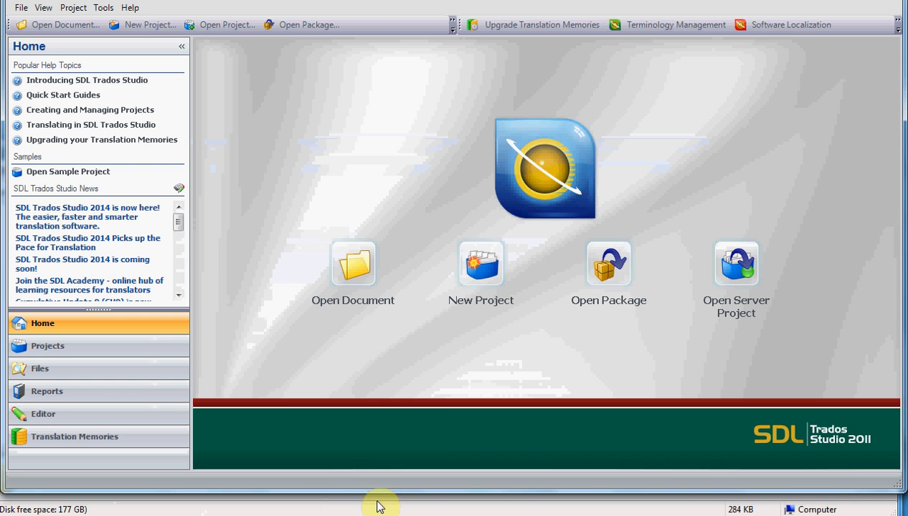
pyautogui.moveTo(14, 15)
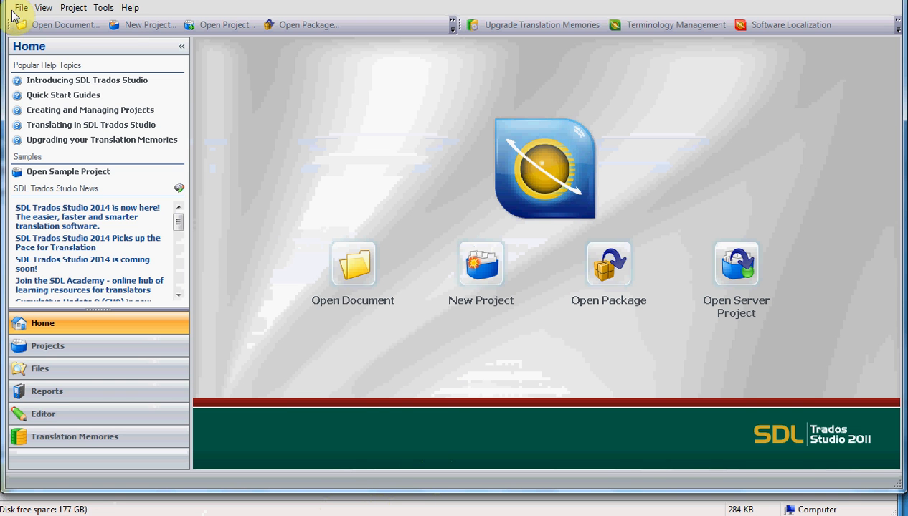
# - Open the BA658800_nl-NL.sdlppx package from the W-71640 Initial files folder
pyautogui.click(20, 7)
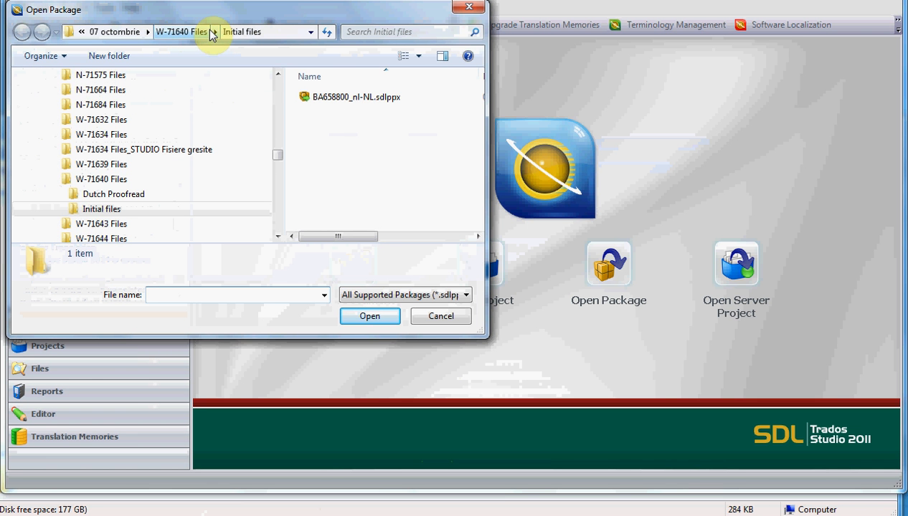
pyautogui.moveTo(347, 129)
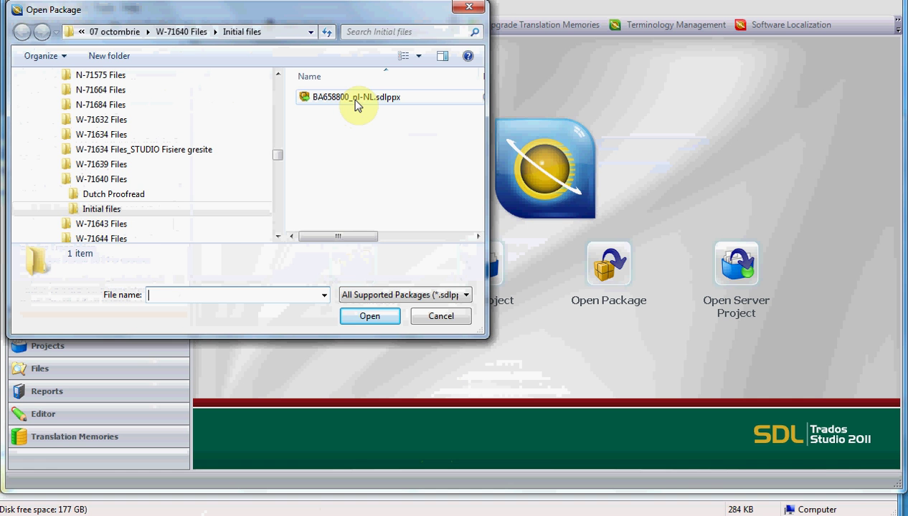
pyautogui.click(355, 98)
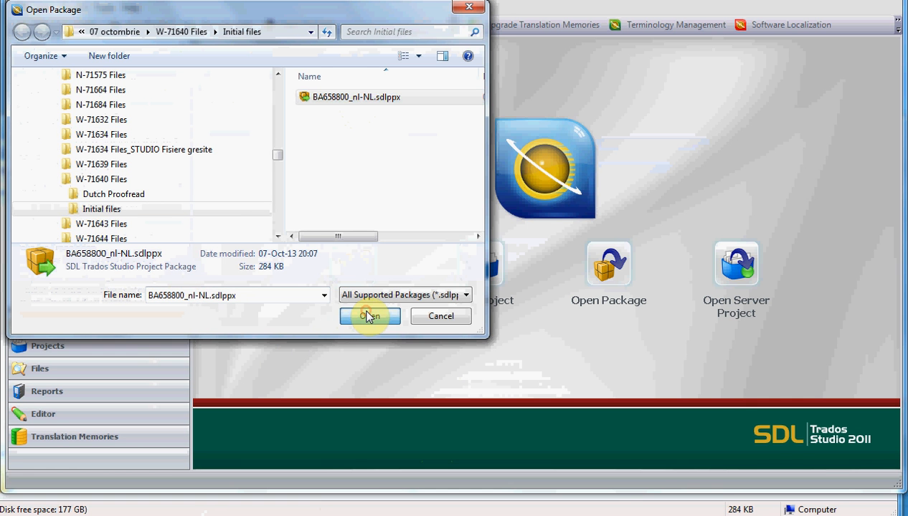
pyautogui.click(370, 317)
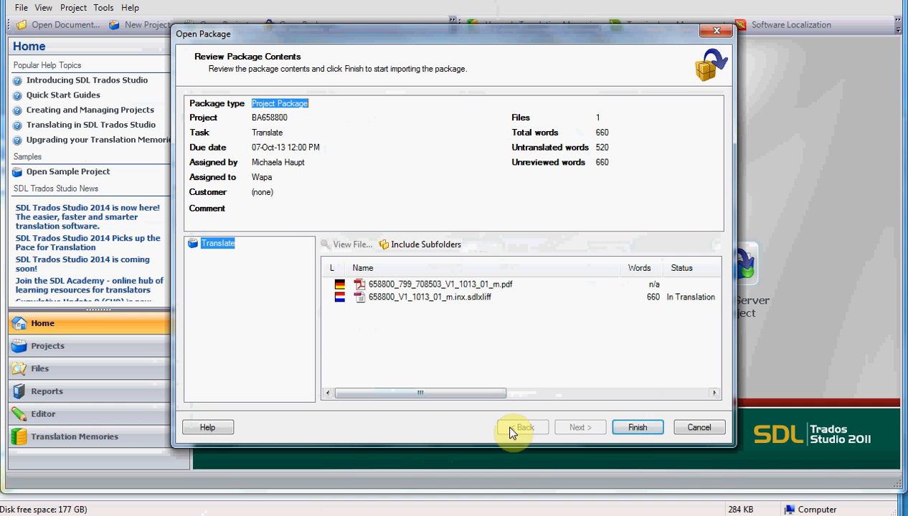
pyautogui.moveTo(638, 427)
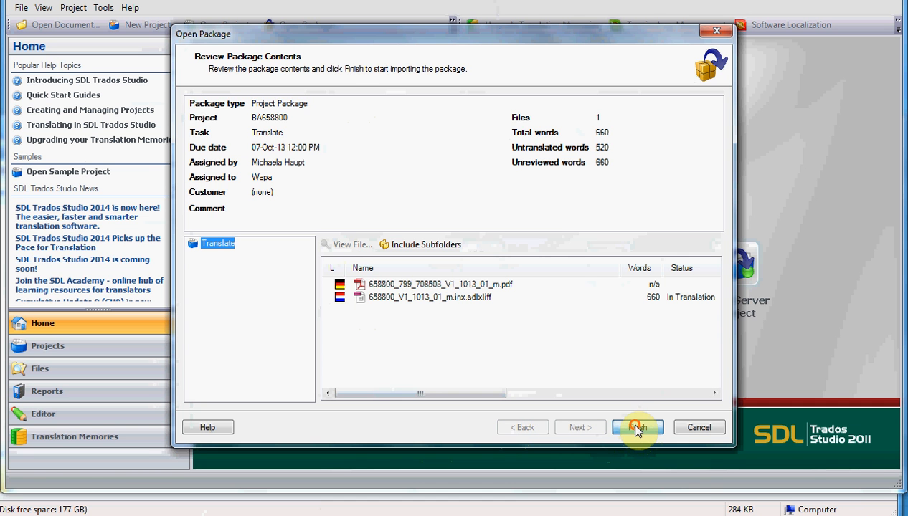
# - Finish the package review to begin importing BA658800
pyautogui.click(636, 428)
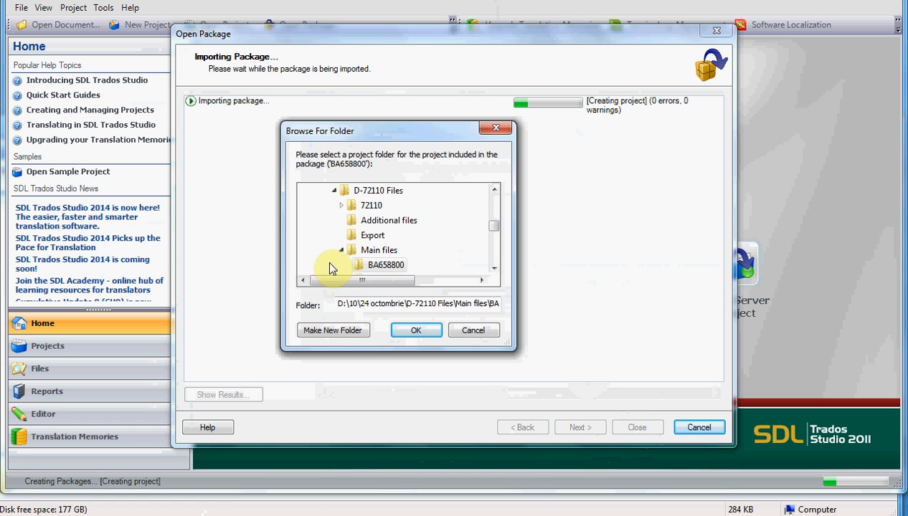
pyautogui.moveTo(337, 308)
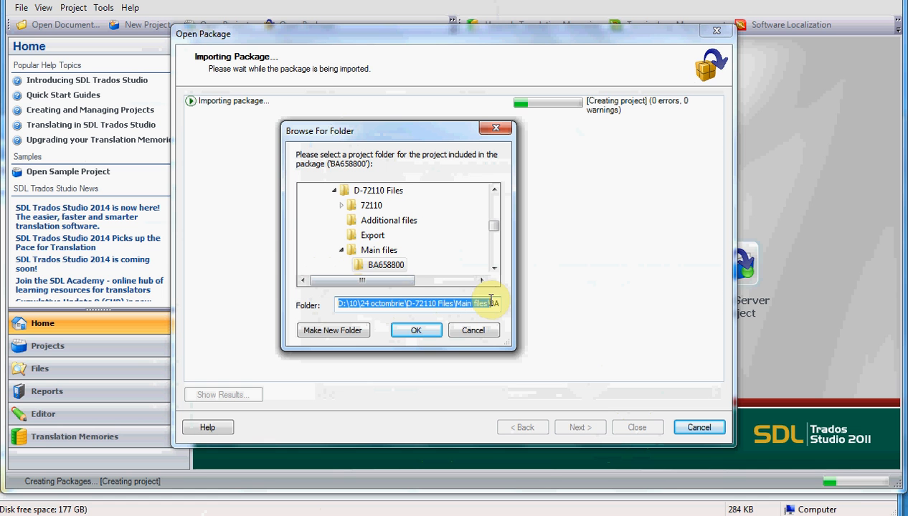
pyautogui.moveTo(407, 191)
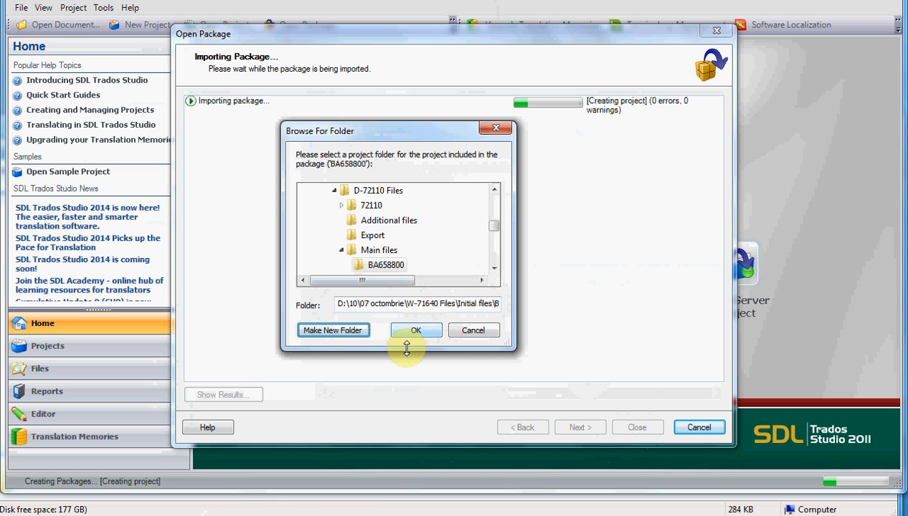
# - Confirm the Initial files project folder so the import completes with 0 errors and 0 warnings
pyautogui.click(416, 330)
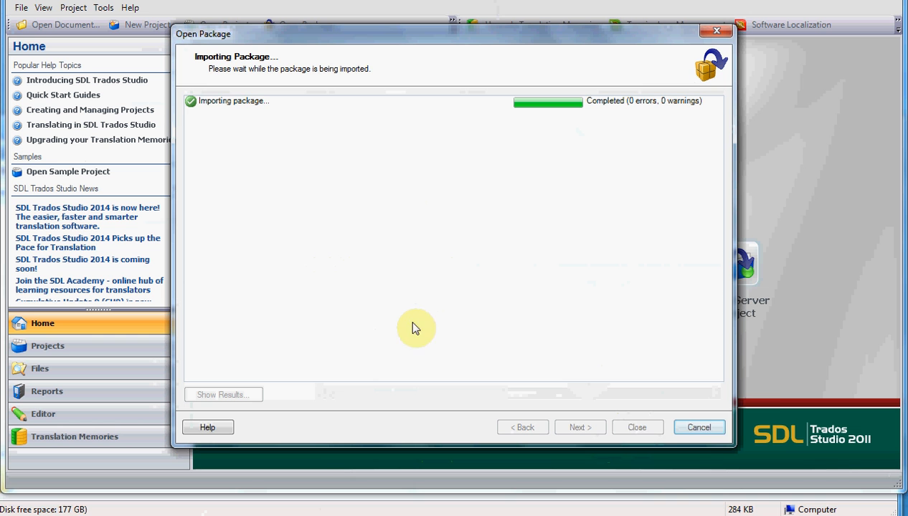
pyautogui.moveTo(636, 427)
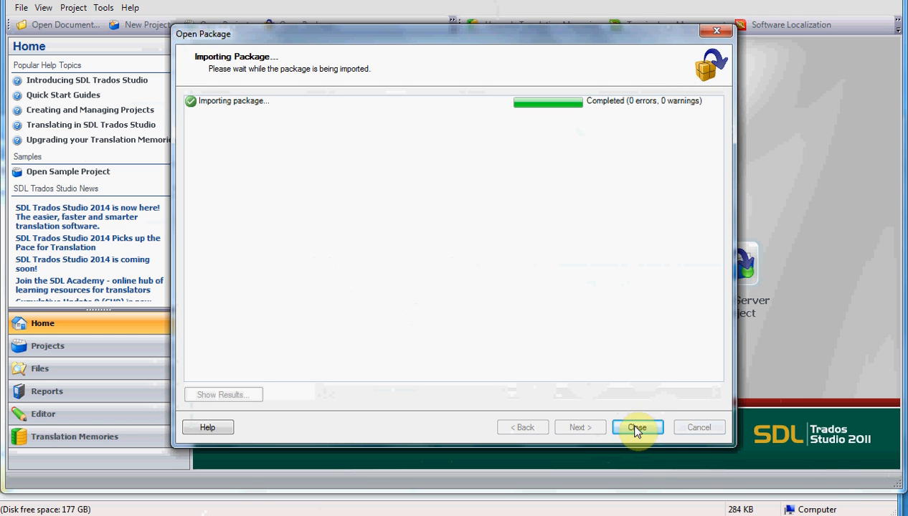
pyautogui.moveTo(644, 121)
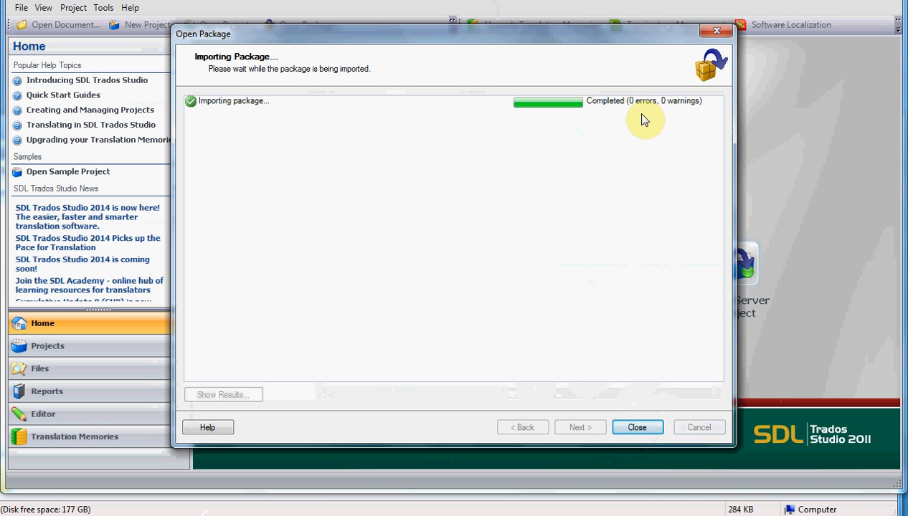
pyautogui.moveTo(642, 106)
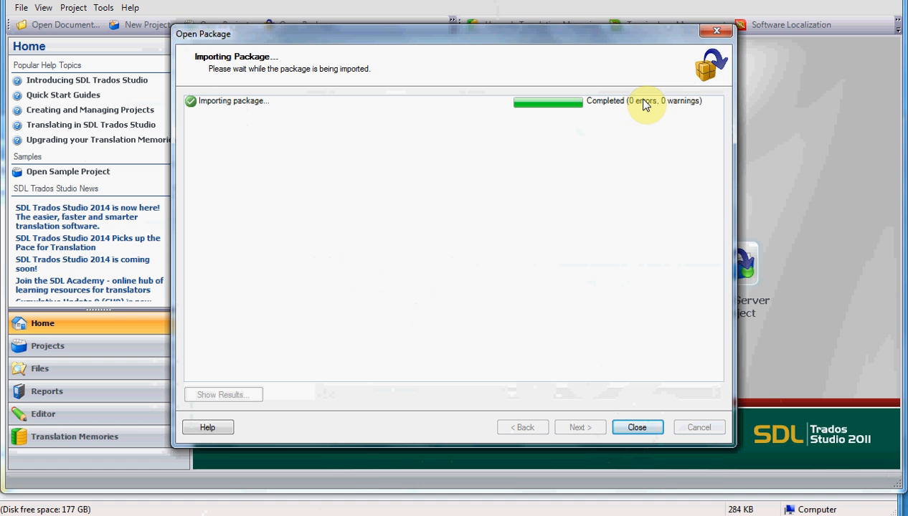
pyautogui.moveTo(694, 112)
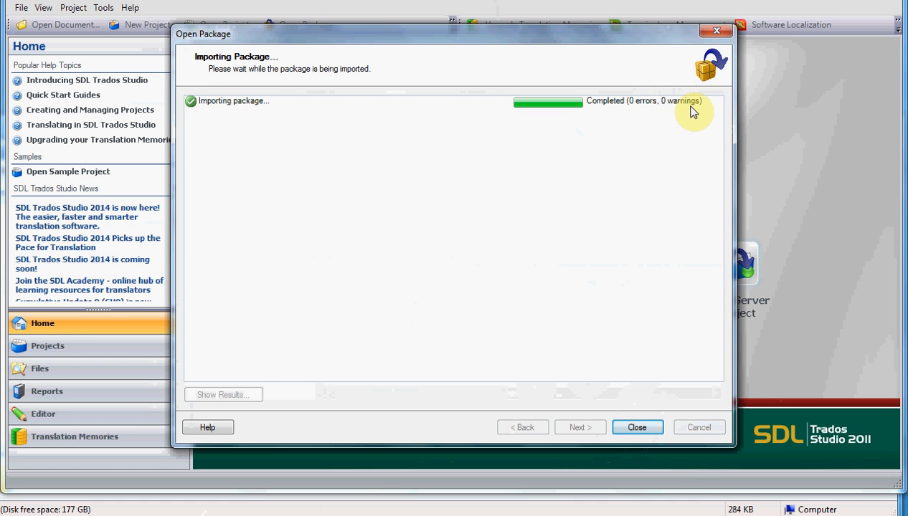
pyautogui.moveTo(689, 109)
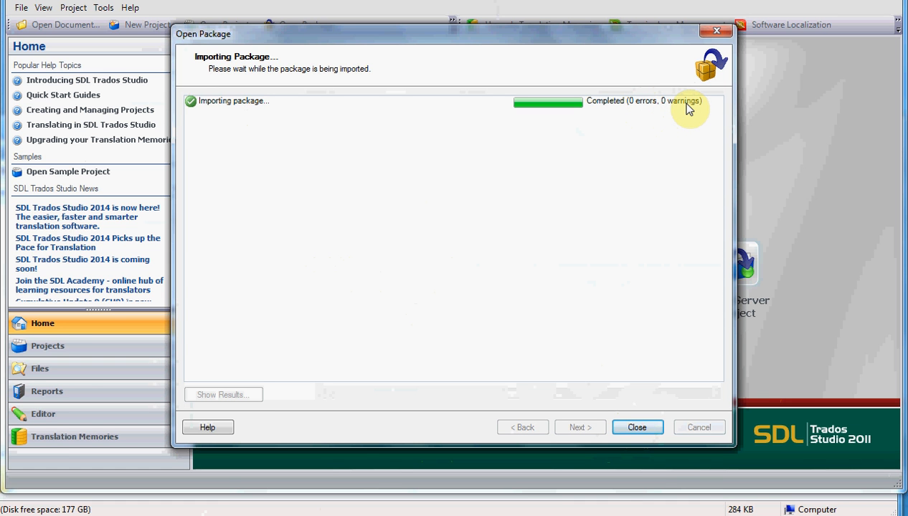
pyautogui.moveTo(654, 328)
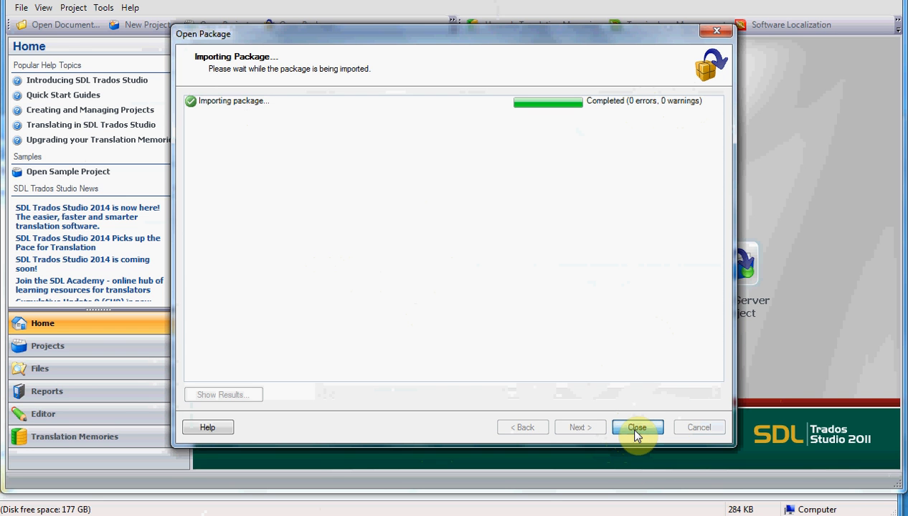
# - Close the finished import and select the BA658800 project in the Projects list
pyautogui.click(637, 427)
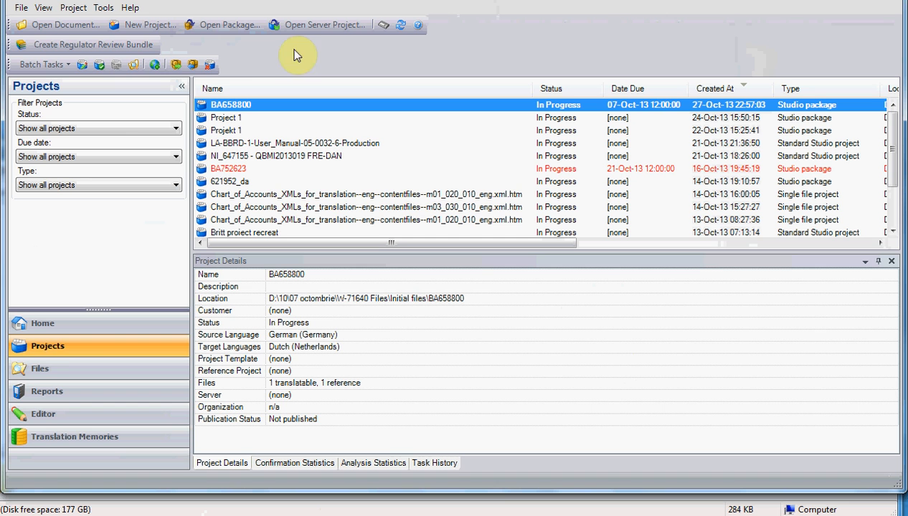
pyautogui.moveTo(70, 349)
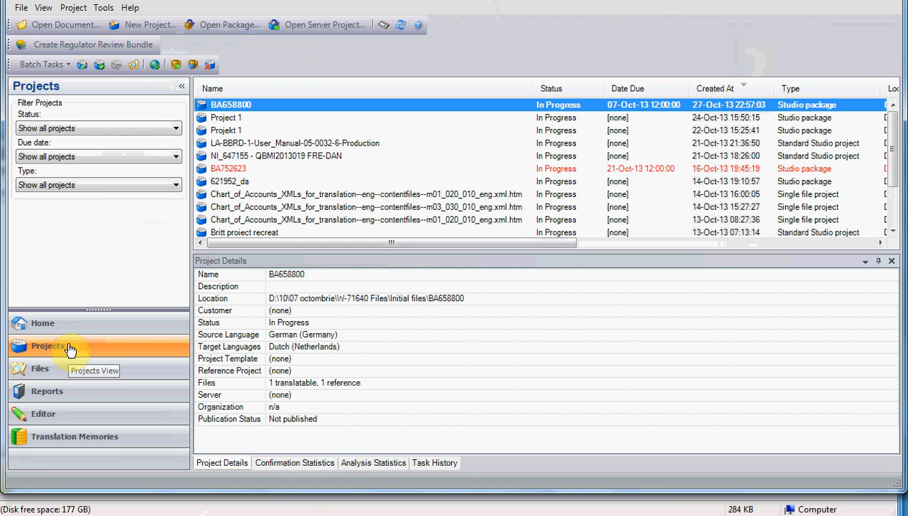
pyautogui.moveTo(31, 350)
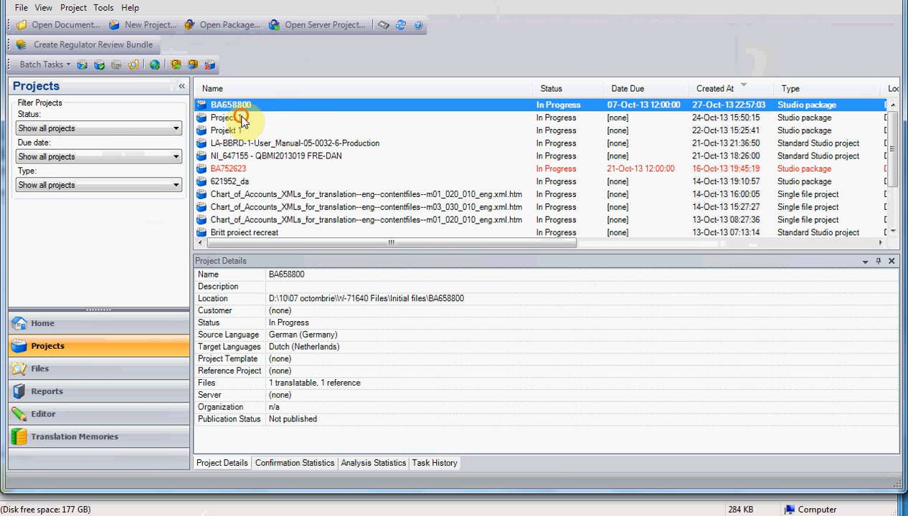
pyautogui.click(226, 117)
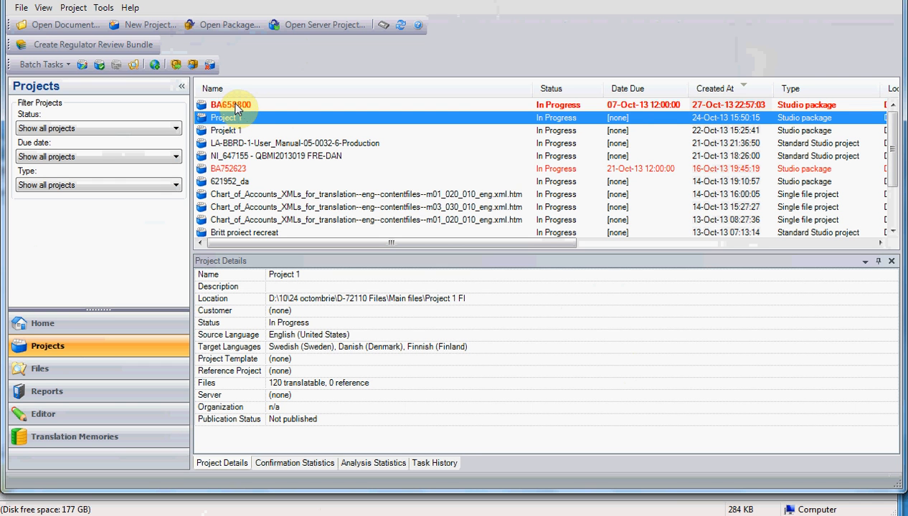
pyautogui.click(231, 104)
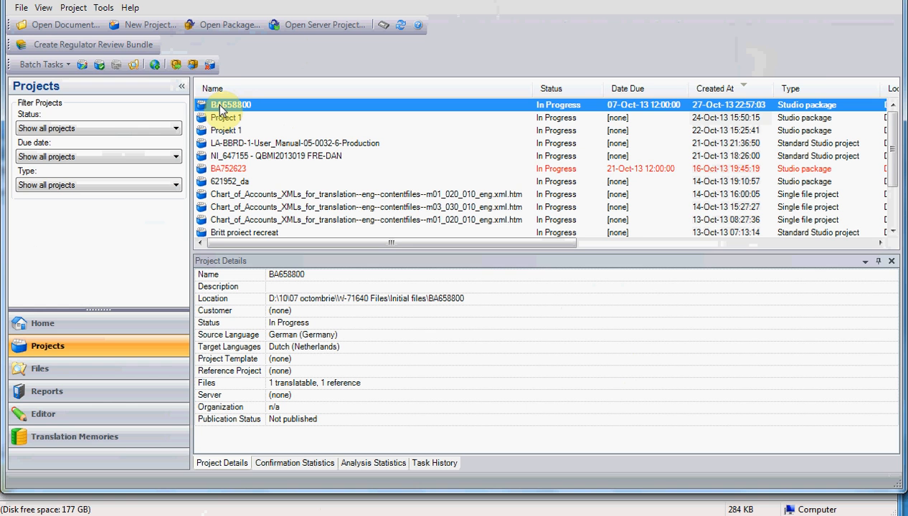
pyautogui.moveTo(163, 376)
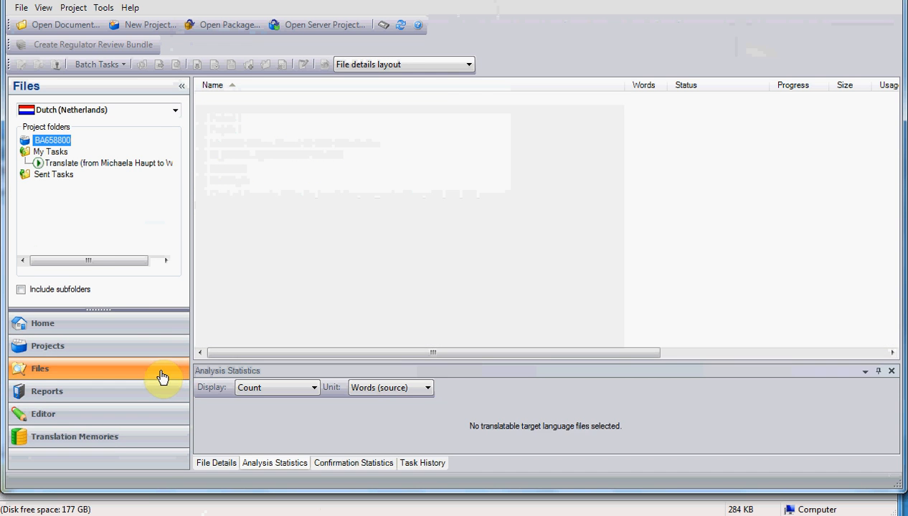
# - Show BA658800's files with Dutch (Netherlands) kept as the target language
pyautogui.click(51, 141)
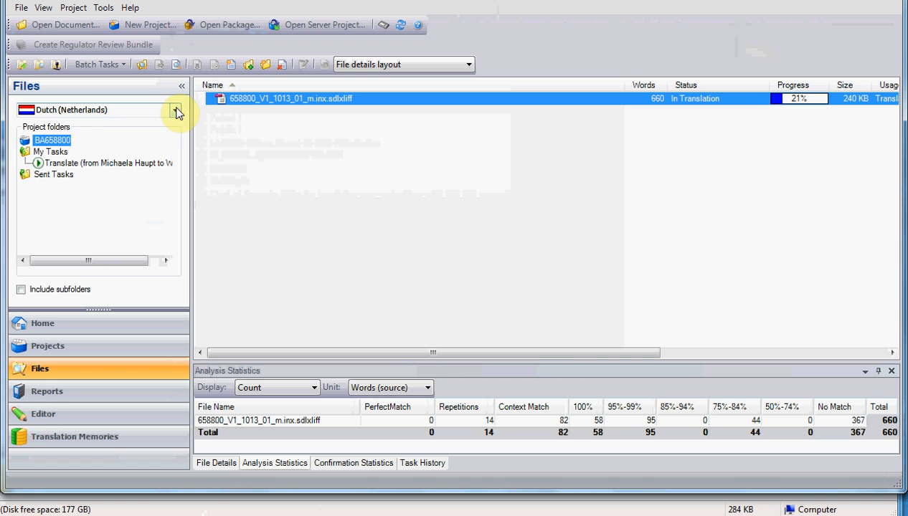
pyautogui.click(175, 109)
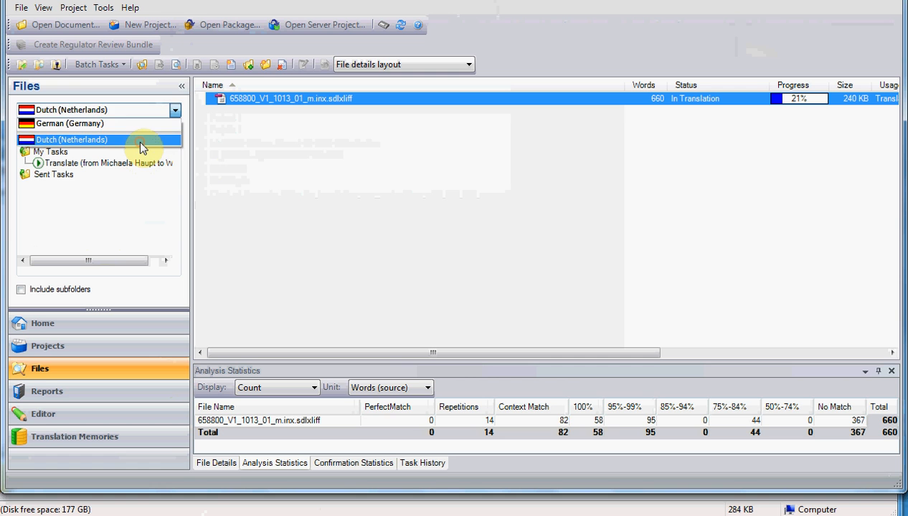
pyautogui.click(71, 109)
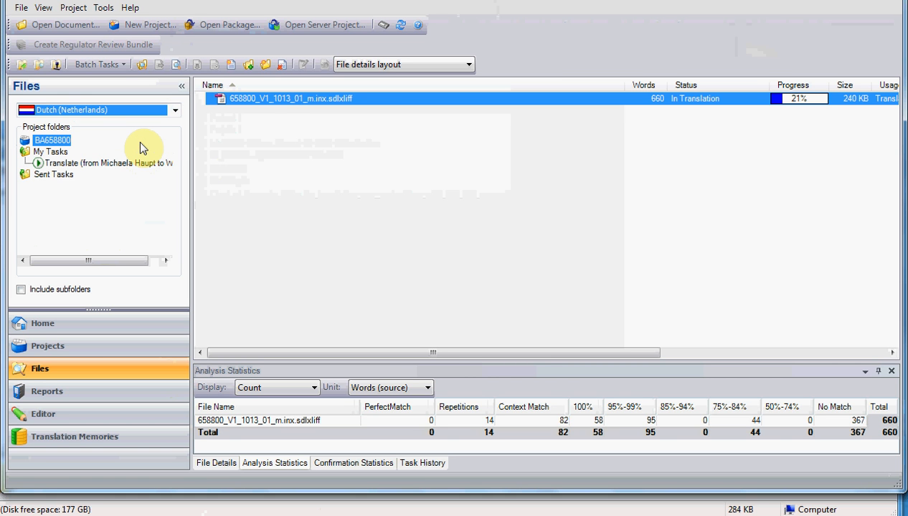
pyautogui.moveTo(326, 142)
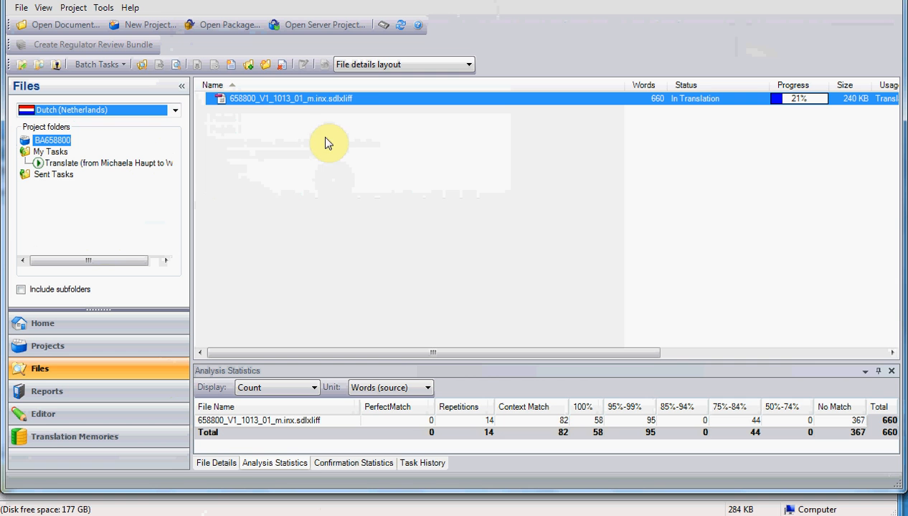
pyautogui.moveTo(366, 103)
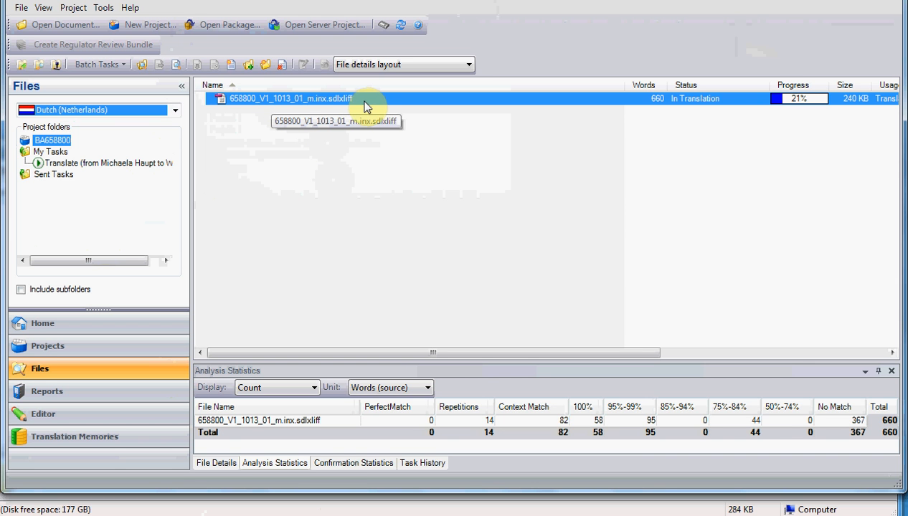
pyautogui.moveTo(370, 104)
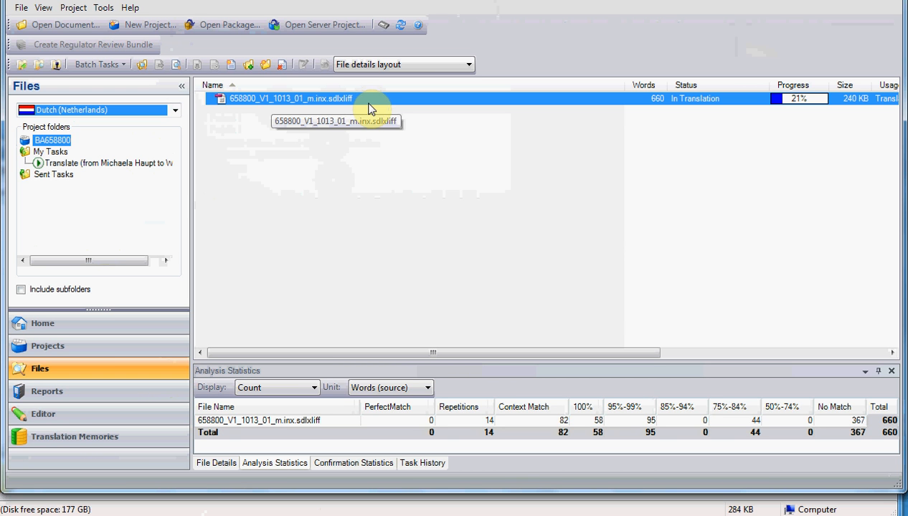
pyautogui.moveTo(367, 117)
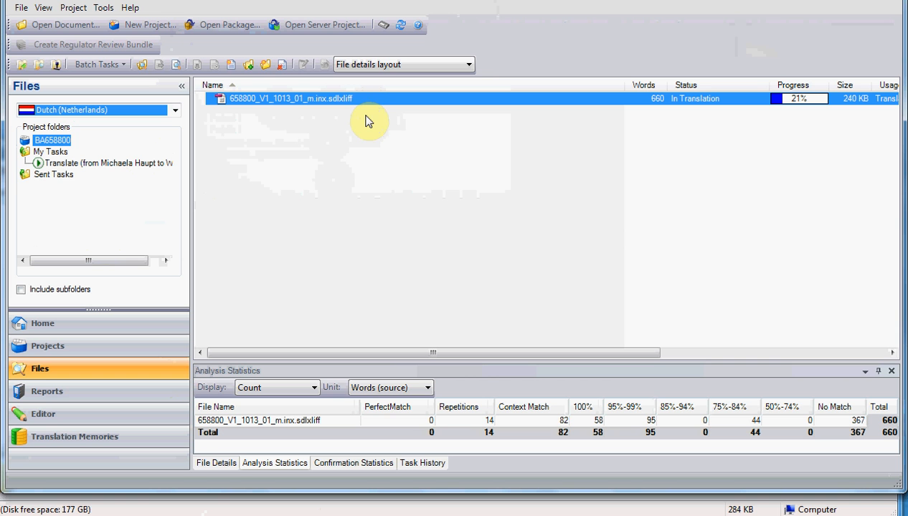
pyautogui.moveTo(347, 106)
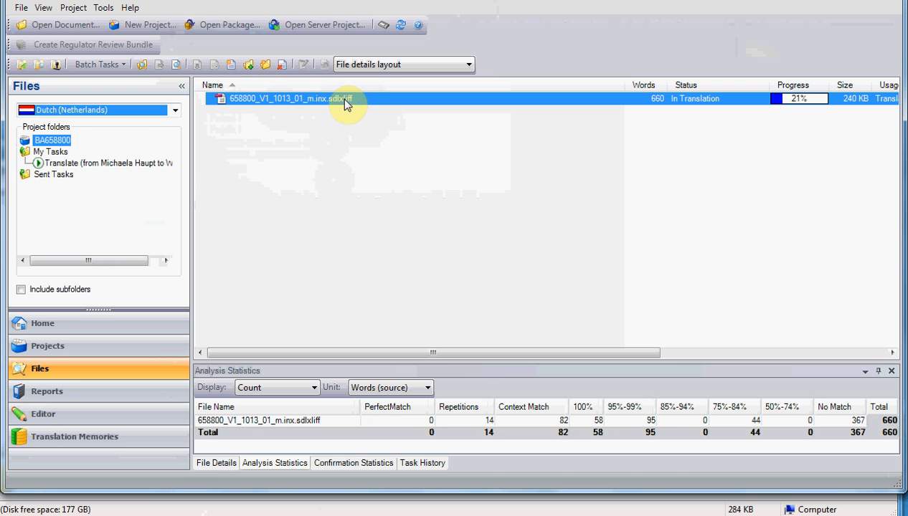
pyautogui.moveTo(352, 107)
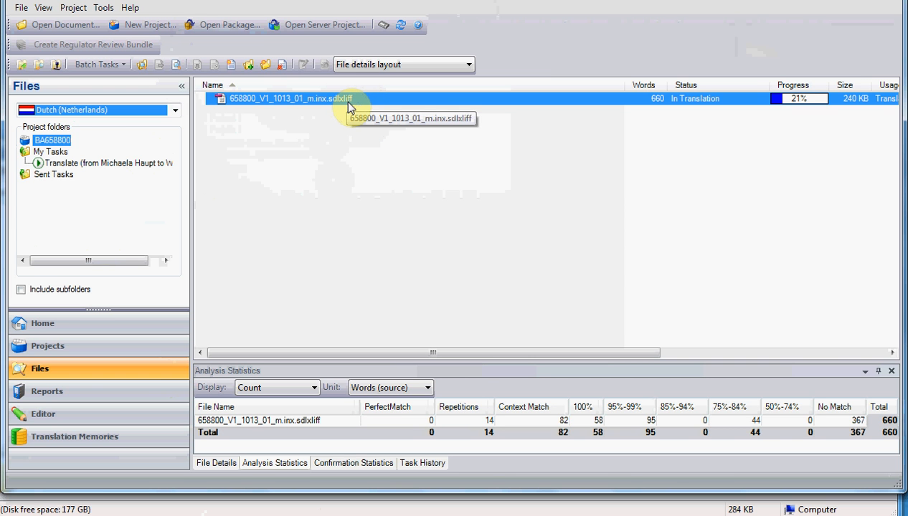
pyautogui.moveTo(347, 106)
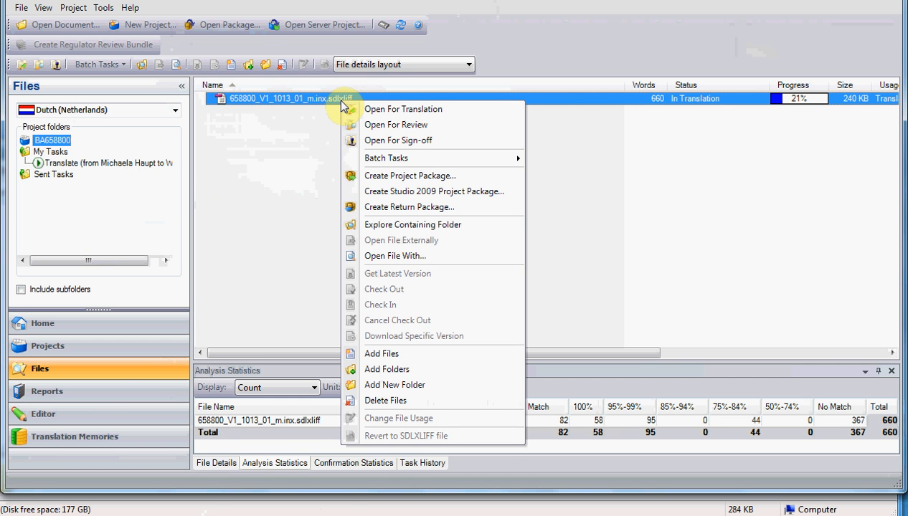
pyautogui.moveTo(387, 113)
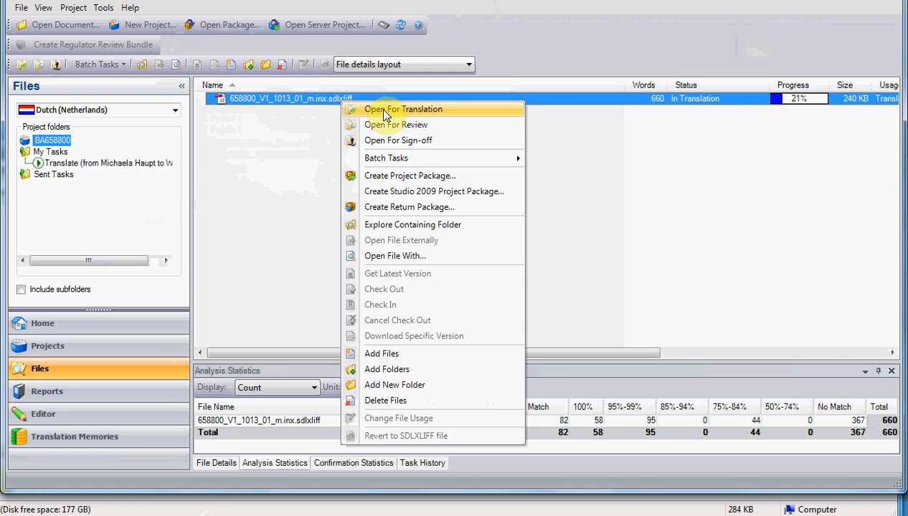
# - Open 658800_V1_1013_01_m.inx.sdlxliff for translation in the Editor
pyautogui.click(402, 109)
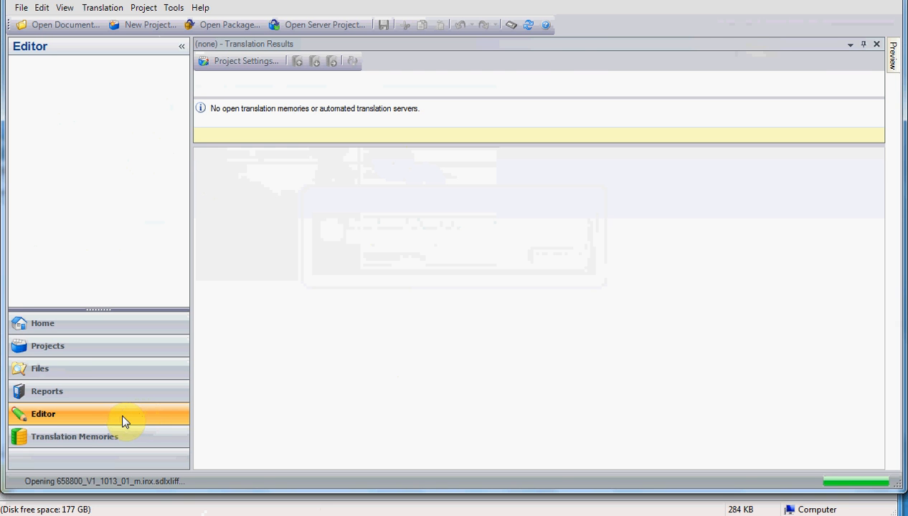
pyautogui.click(43, 413)
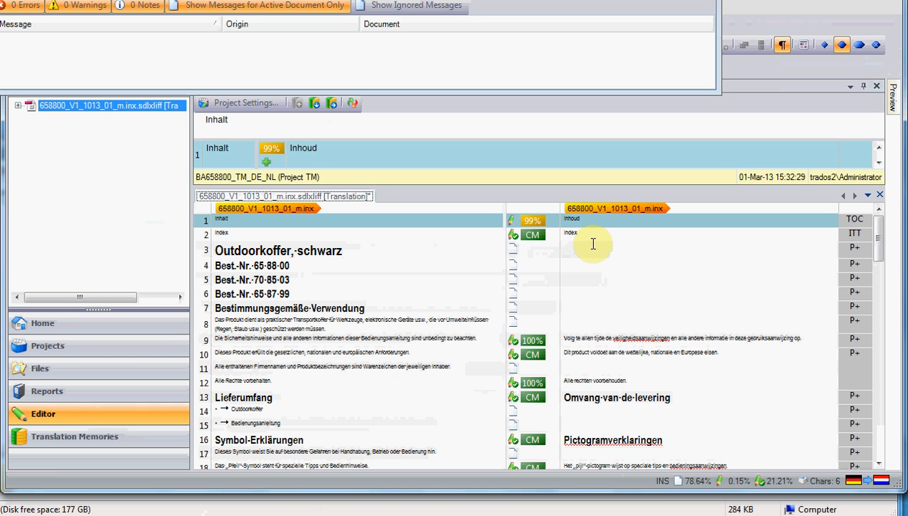
pyautogui.moveTo(592, 256)
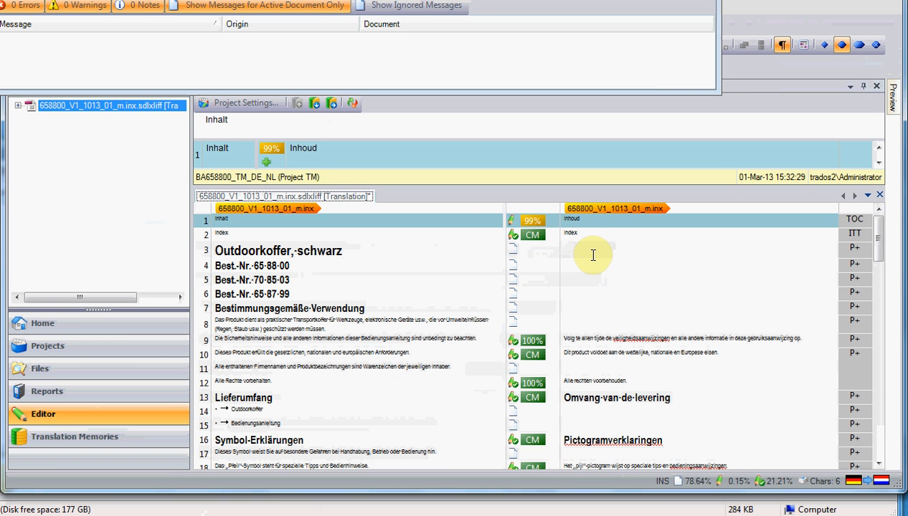
pyautogui.moveTo(534, 286)
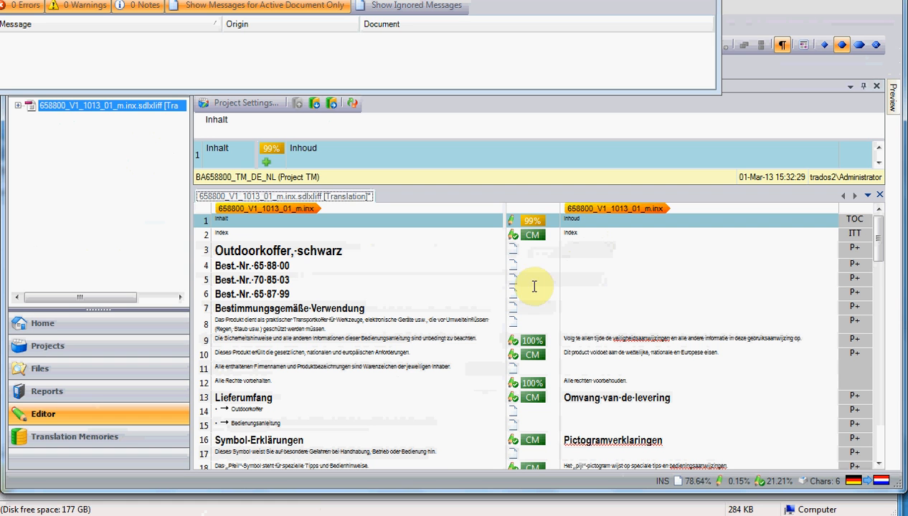
pyautogui.moveTo(487, 301)
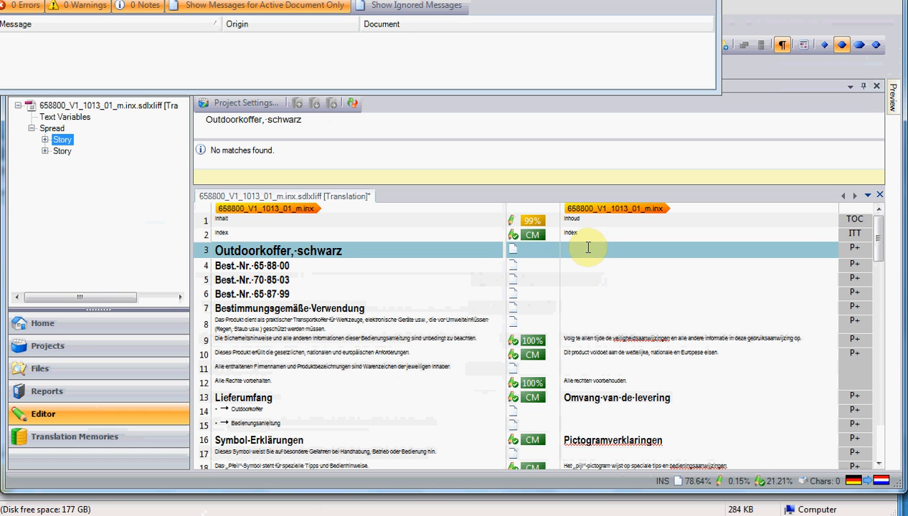
pyautogui.click(570, 249)
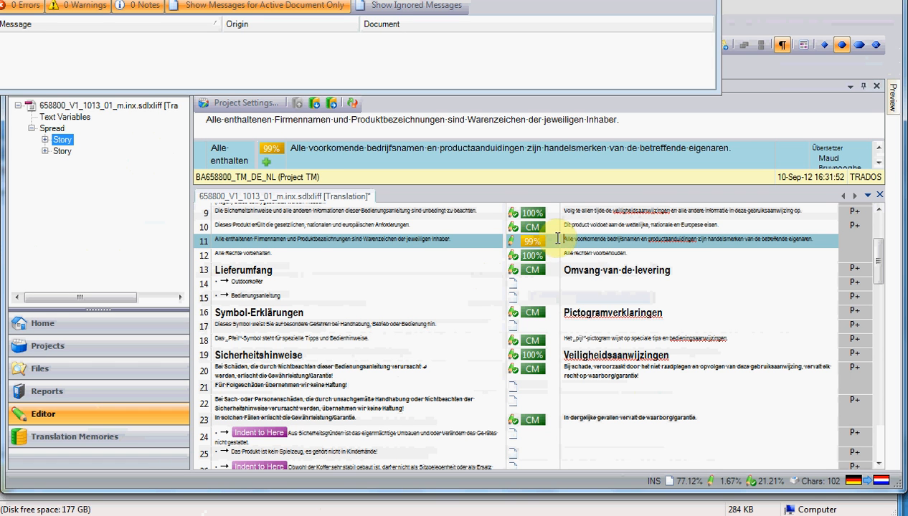
pyautogui.moveTo(792, 237)
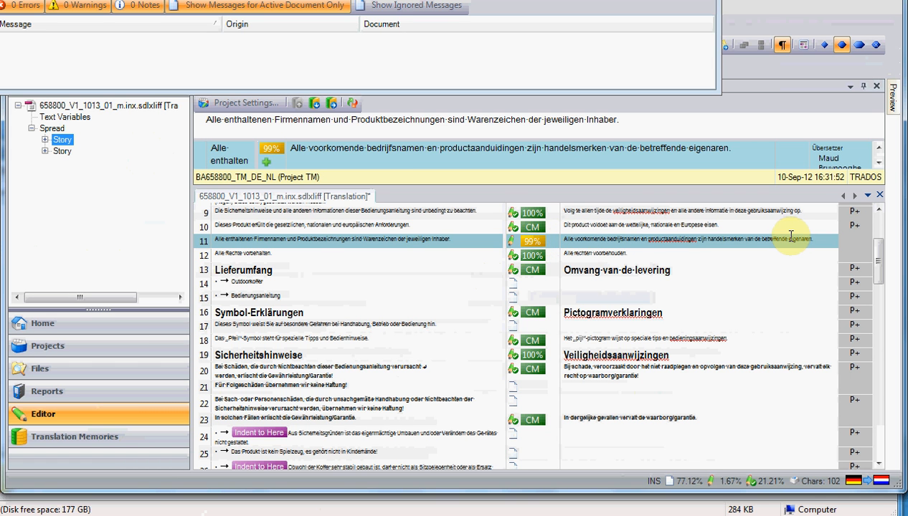
pyautogui.moveTo(823, 236)
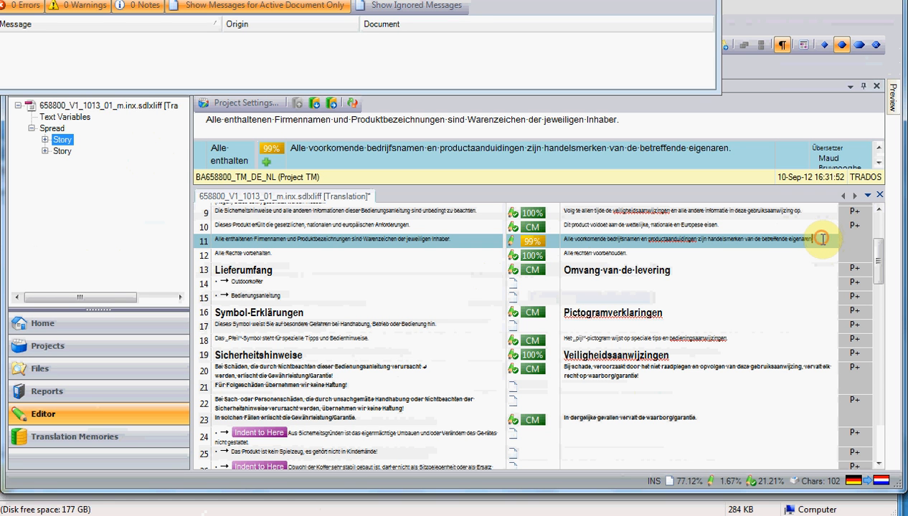
pyautogui.moveTo(823, 241)
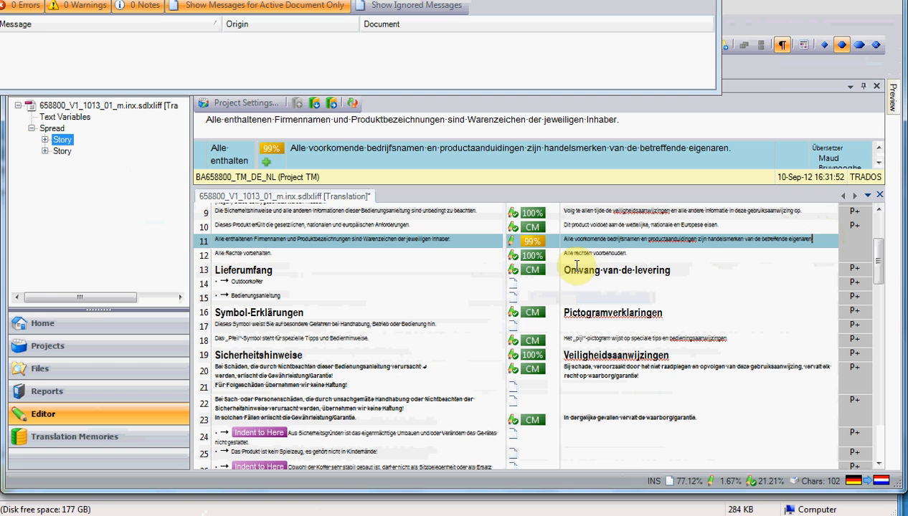
pyautogui.moveTo(516, 241)
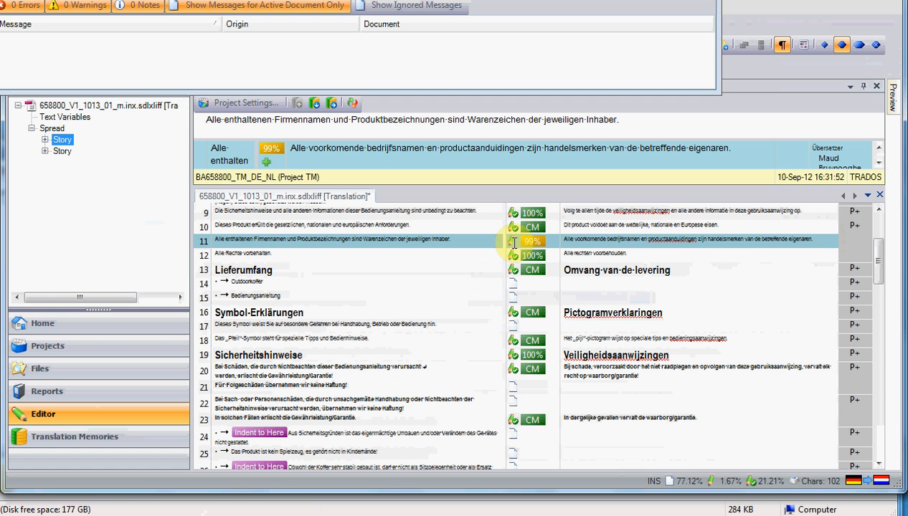
# - Confirm segment 11's trademark sentence translation, raising progress to 22.73%
pyautogui.click(812, 240)
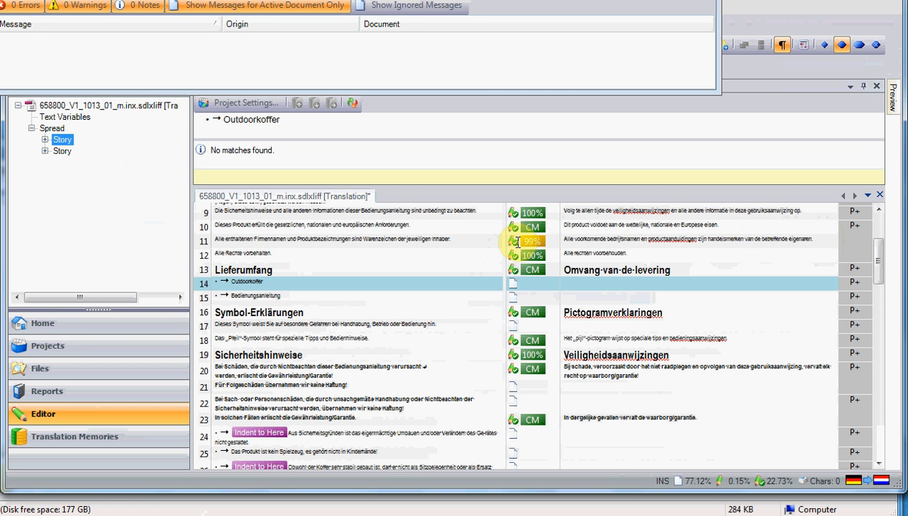
pyautogui.click(564, 281)
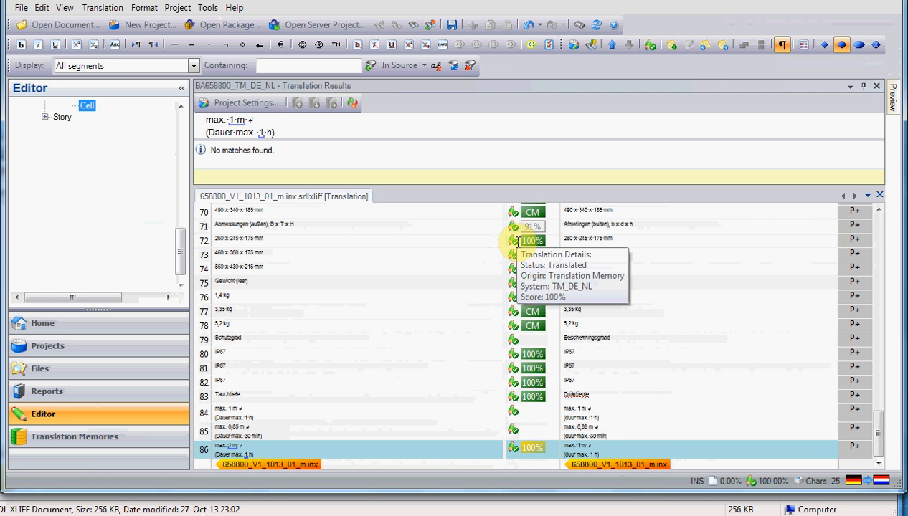
pyautogui.moveTo(634, 479)
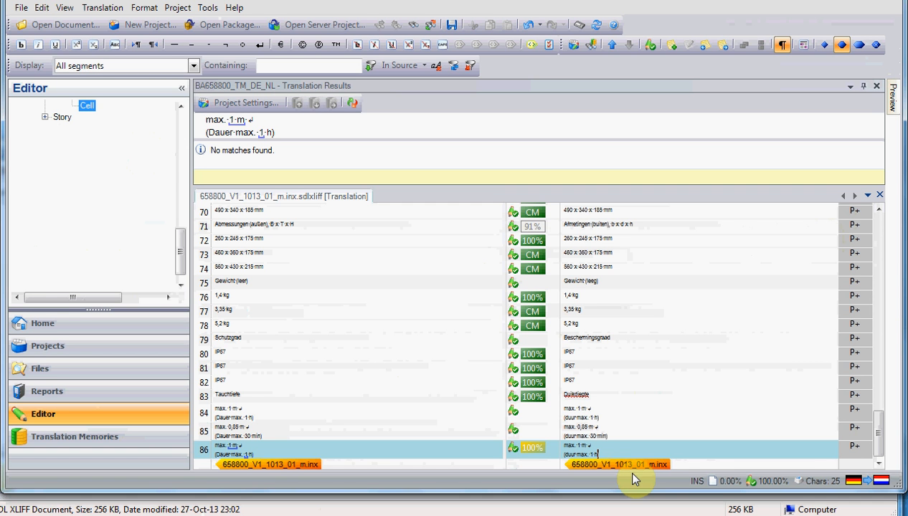
pyautogui.moveTo(758, 485)
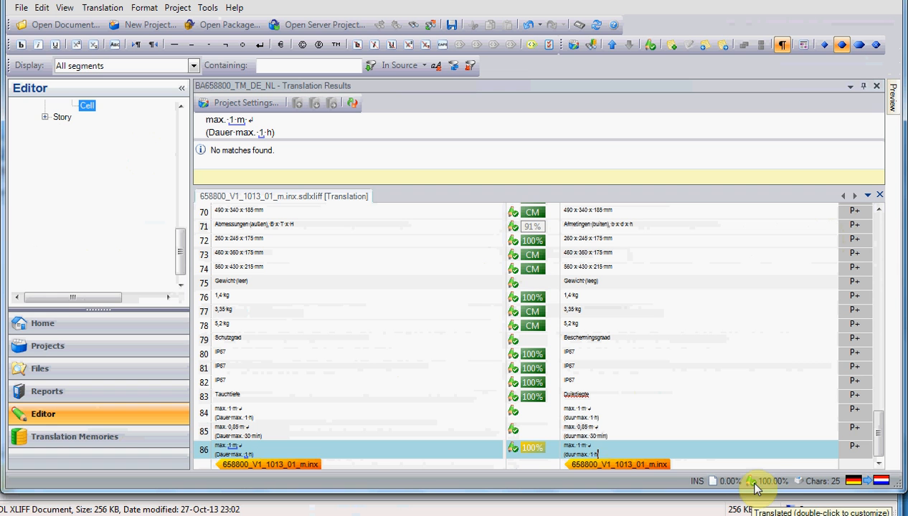
pyautogui.moveTo(786, 488)
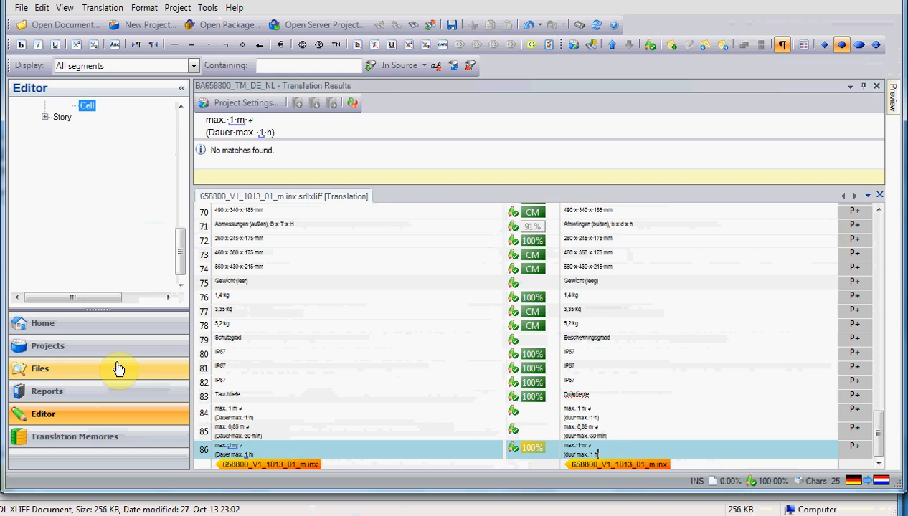
# - Switch to the Files view showing the sdlxliff file Translated at 100%
pyautogui.click(41, 368)
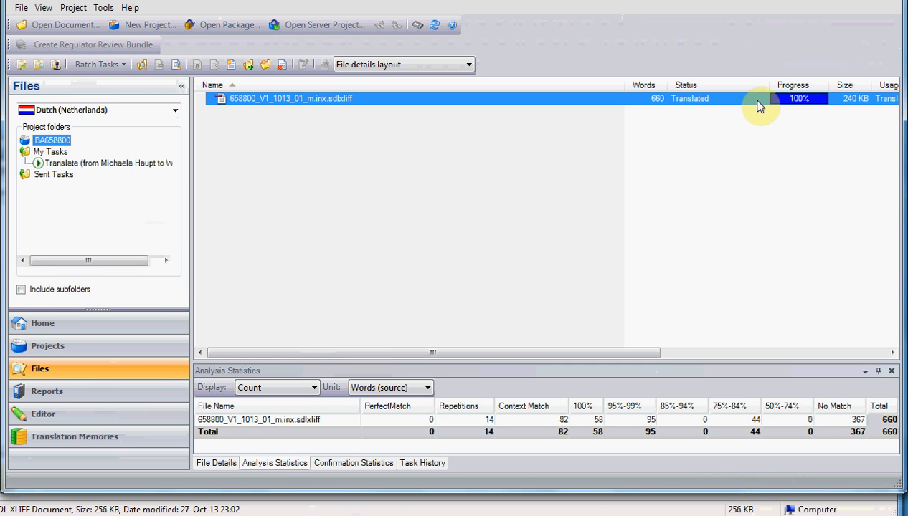
pyautogui.moveTo(710, 109)
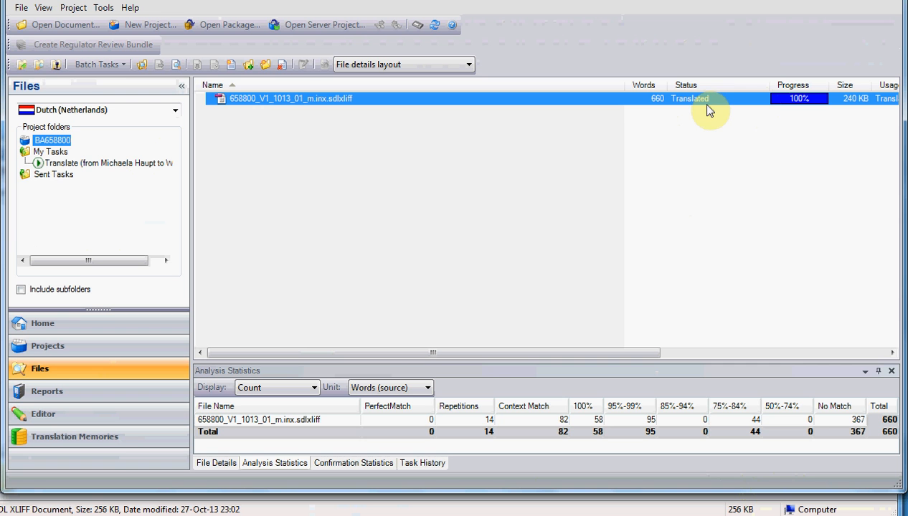
pyautogui.moveTo(831, 138)
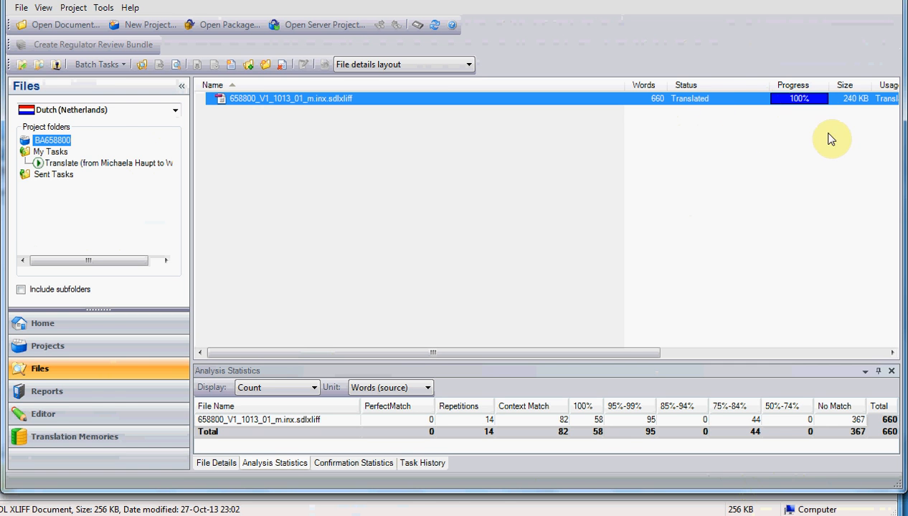
pyautogui.moveTo(815, 100)
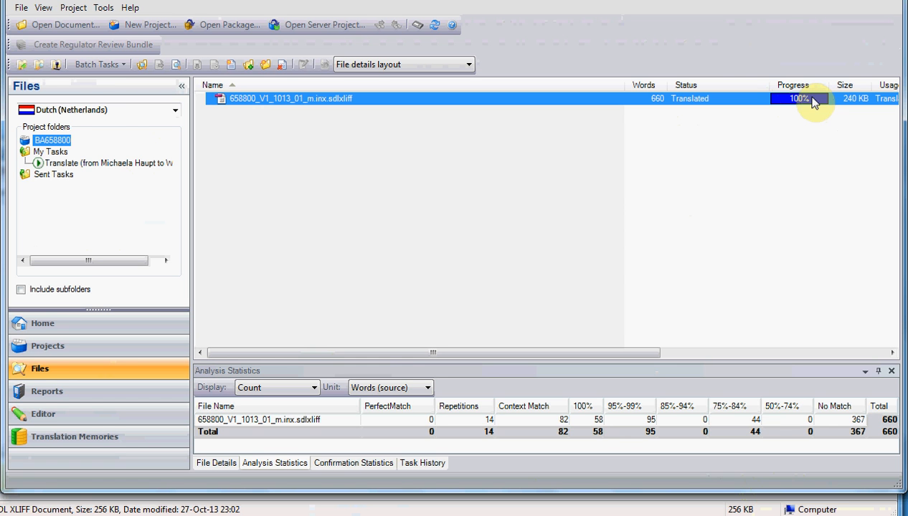
pyautogui.moveTo(803, 101)
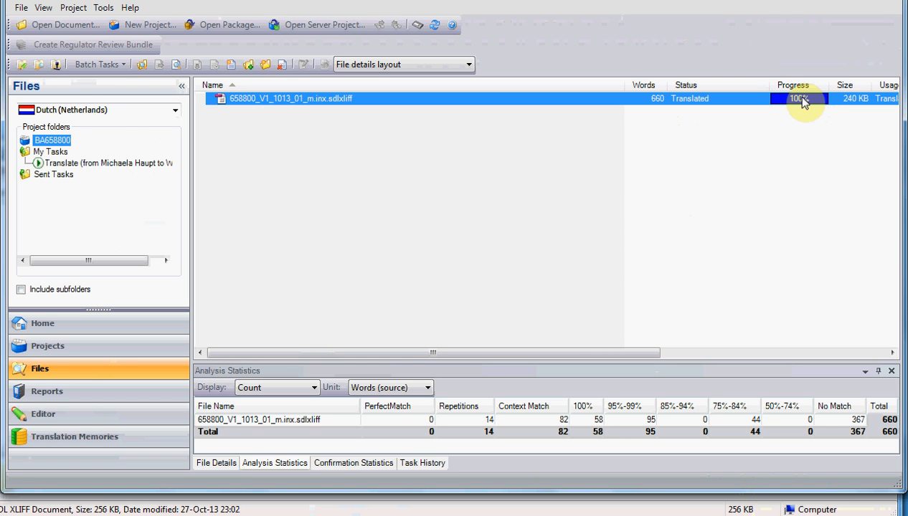
pyautogui.moveTo(441, 396)
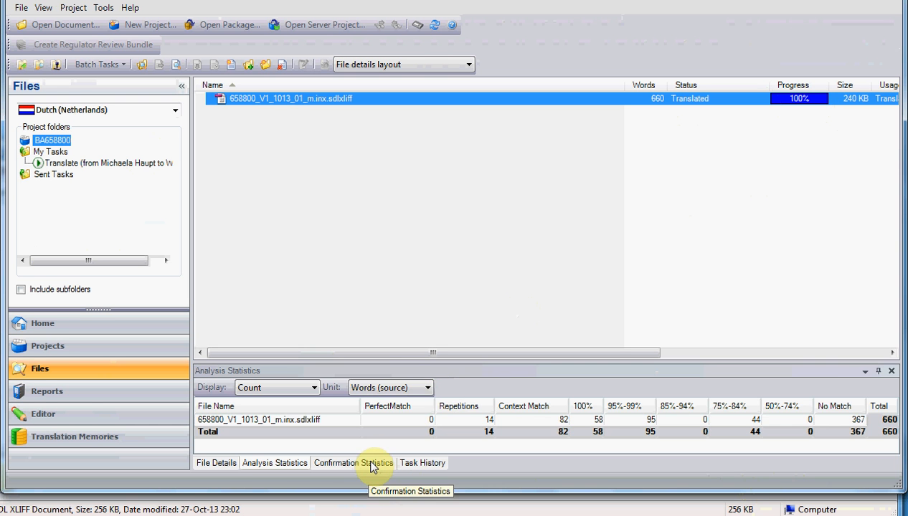
# - Display the Confirmation Statistics showing all 660 words Translated
pyautogui.click(353, 461)
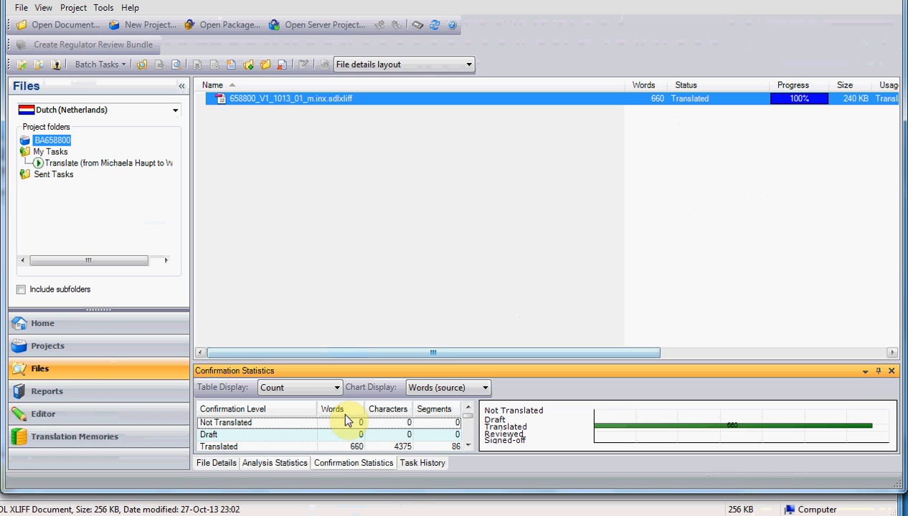
pyautogui.moveTo(353, 461)
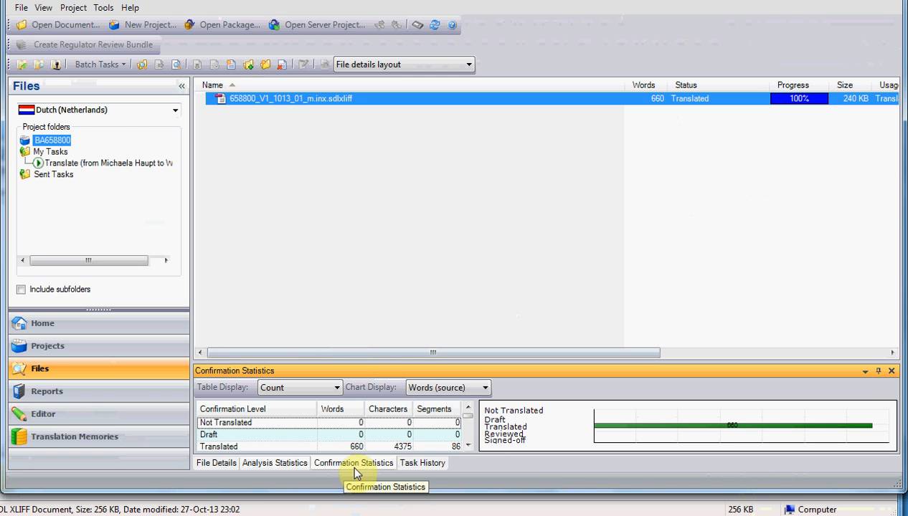
pyautogui.moveTo(681, 429)
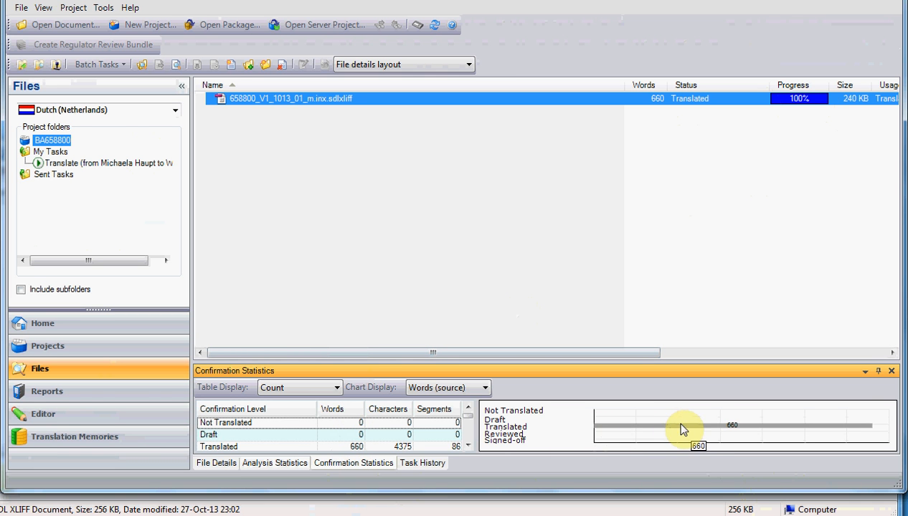
pyautogui.moveTo(701, 430)
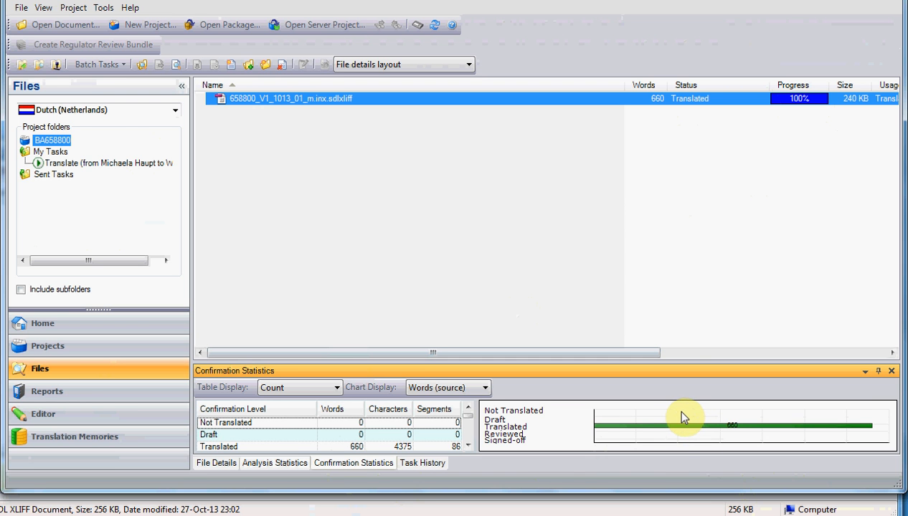
pyautogui.moveTo(680, 428)
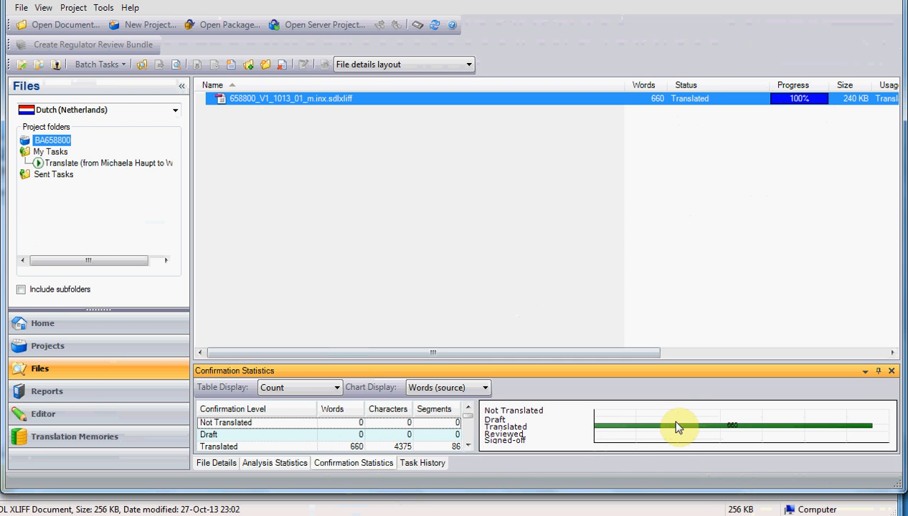
pyautogui.moveTo(618, 430)
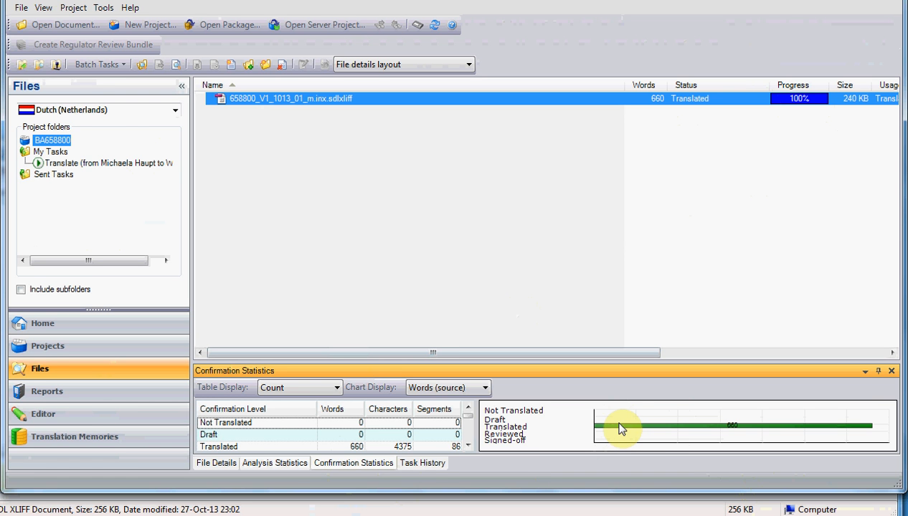
pyautogui.moveTo(625, 425)
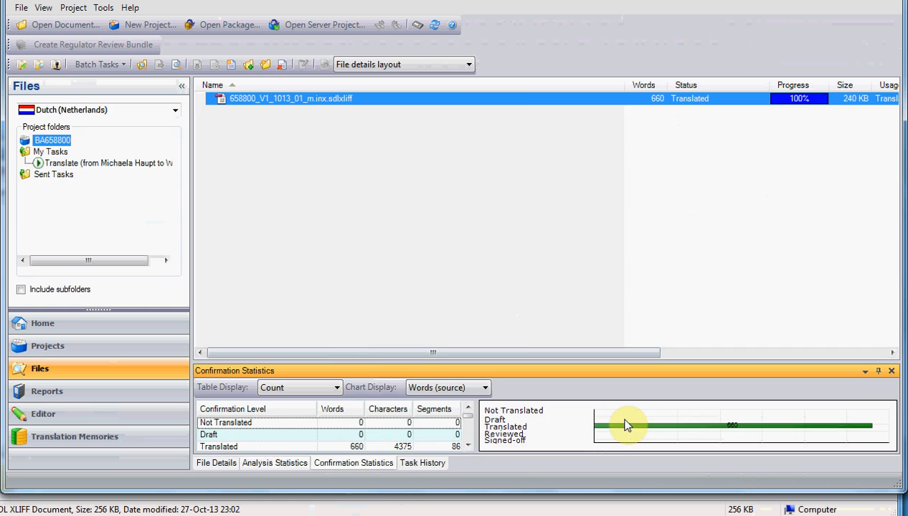
# - From the Projects view, launch Create Return Package for BA658800
pyautogui.click(47, 346)
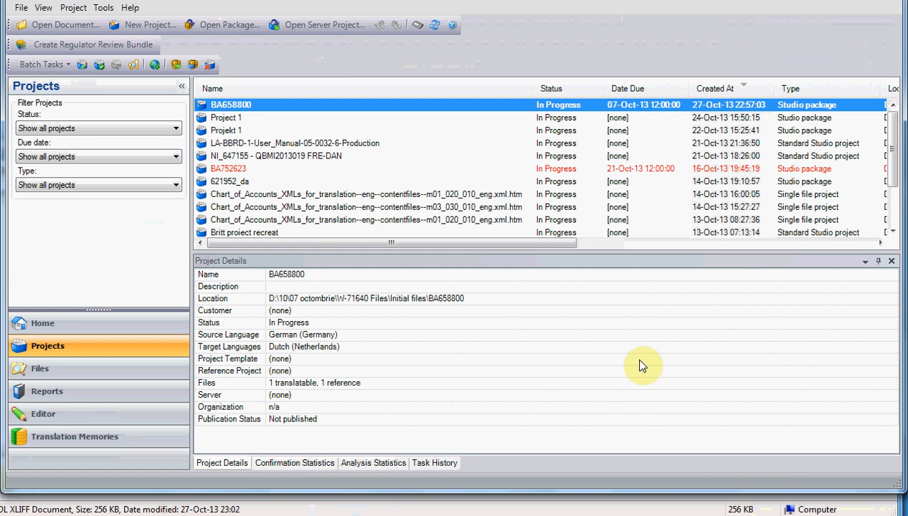
pyautogui.moveTo(674, 346)
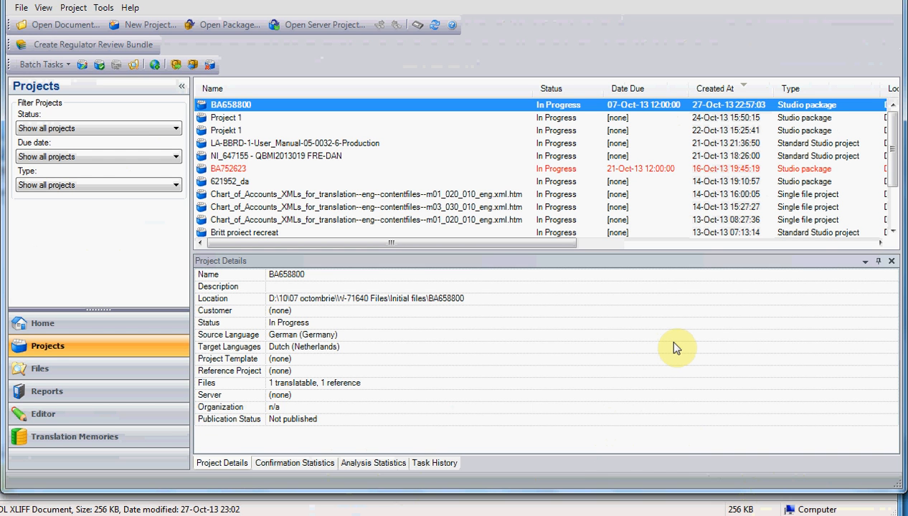
pyautogui.moveTo(677, 361)
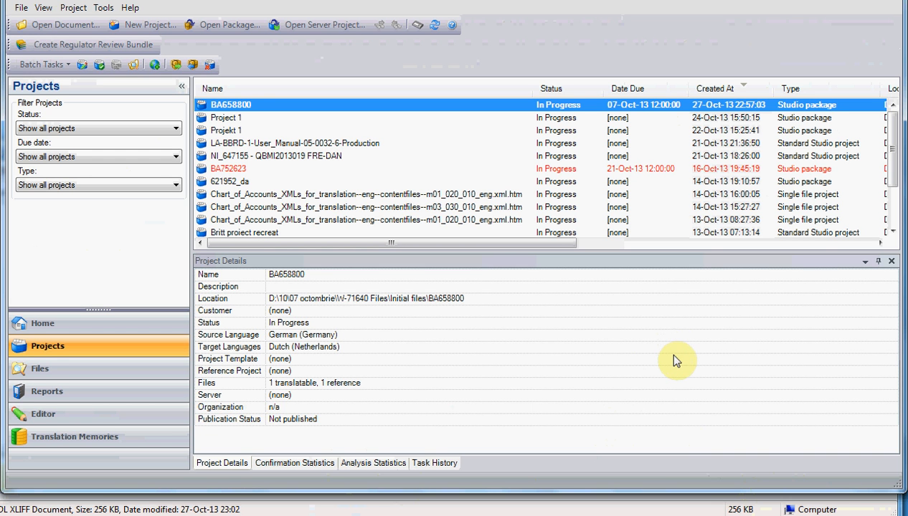
pyautogui.moveTo(195, 64)
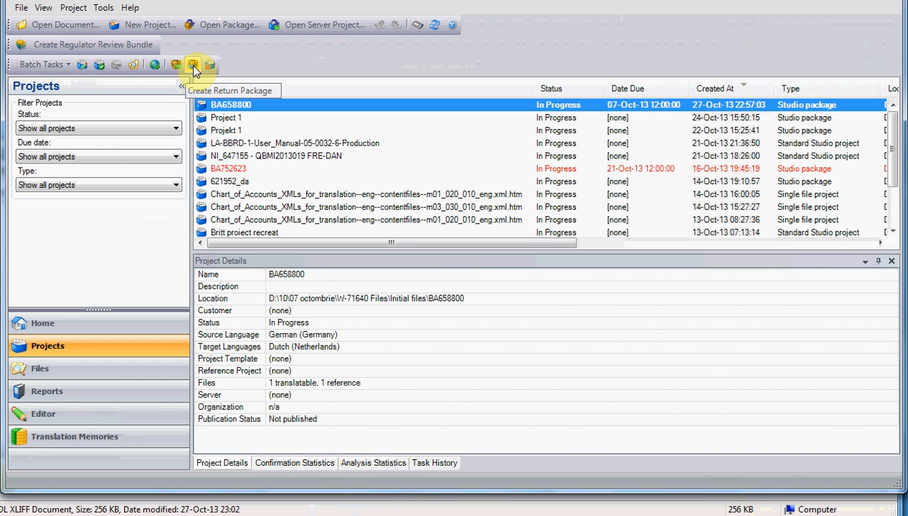
pyautogui.moveTo(74, 9)
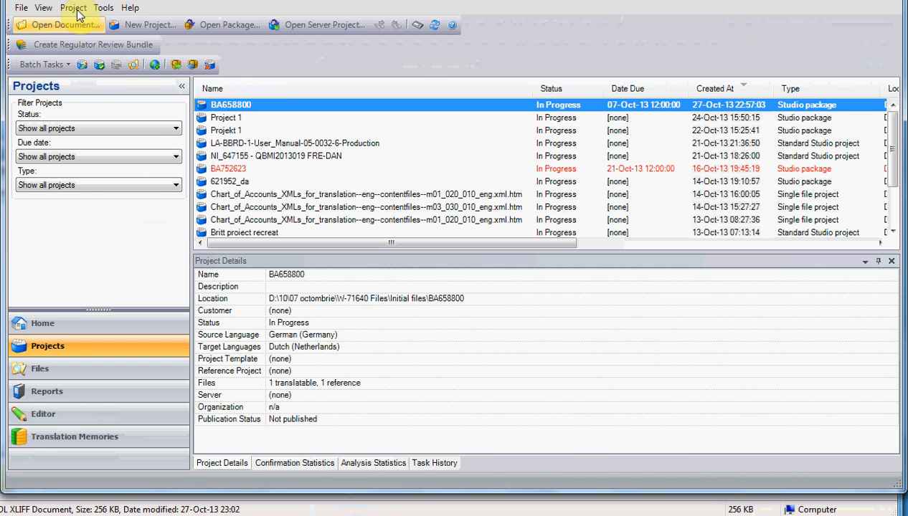
pyautogui.click(73, 7)
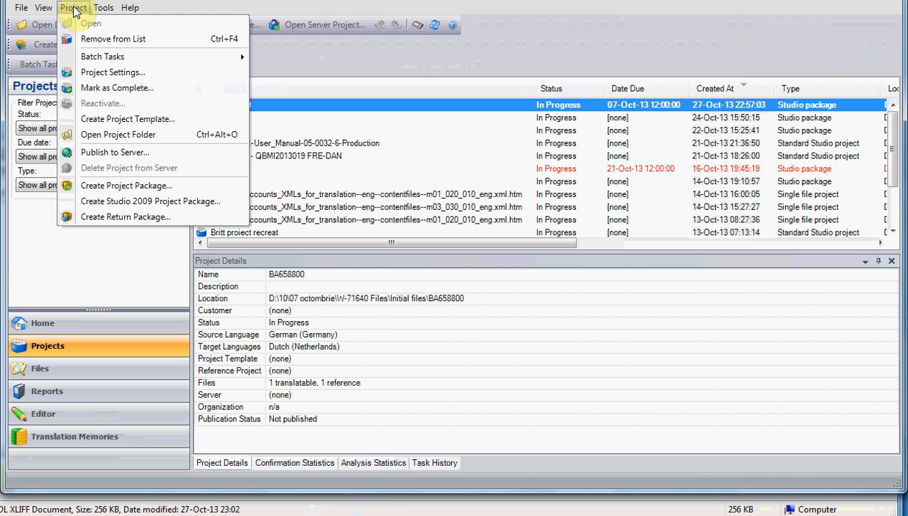
pyautogui.moveTo(127, 216)
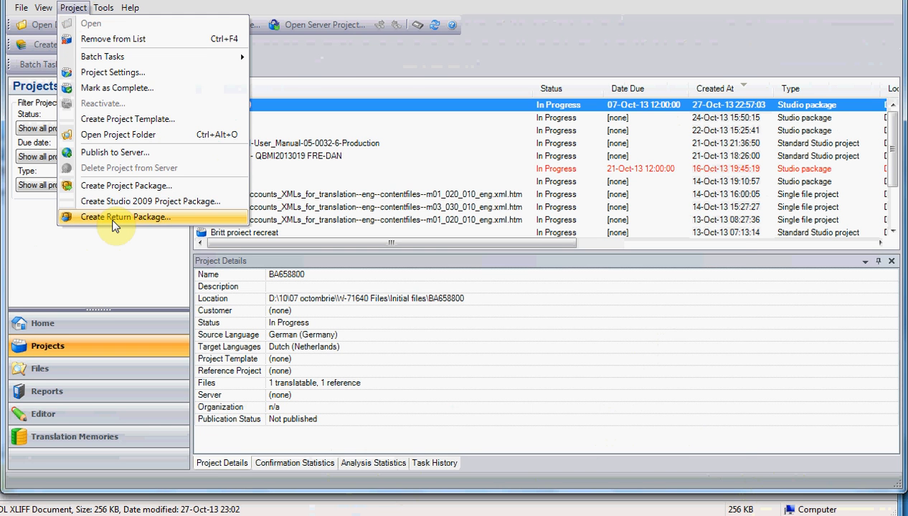
pyautogui.click(123, 217)
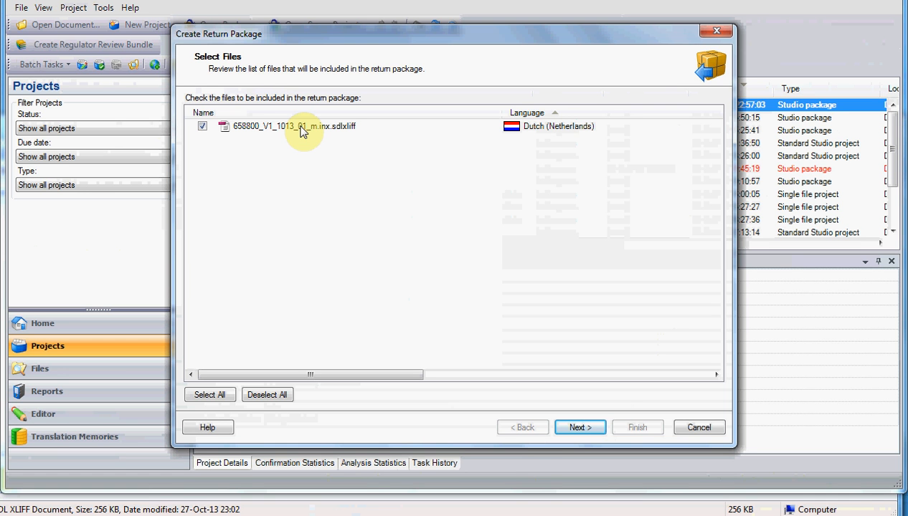
pyautogui.moveTo(528, 447)
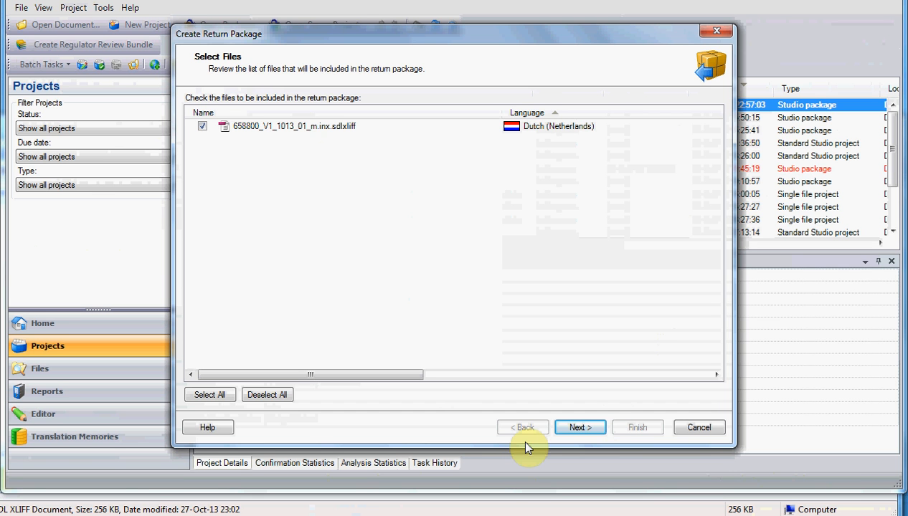
pyautogui.moveTo(579, 427)
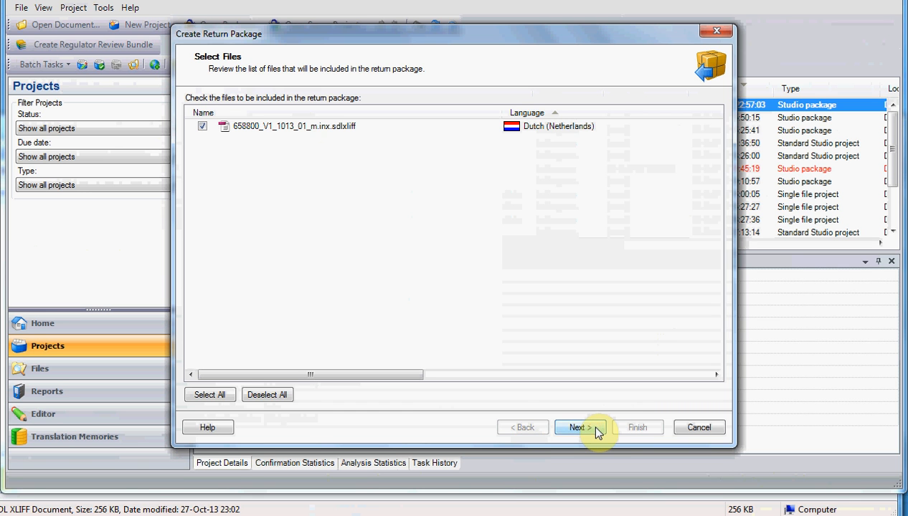
# - Keep the Dutch sdlxliff file checked and advance the return package wizard
pyautogui.click(579, 428)
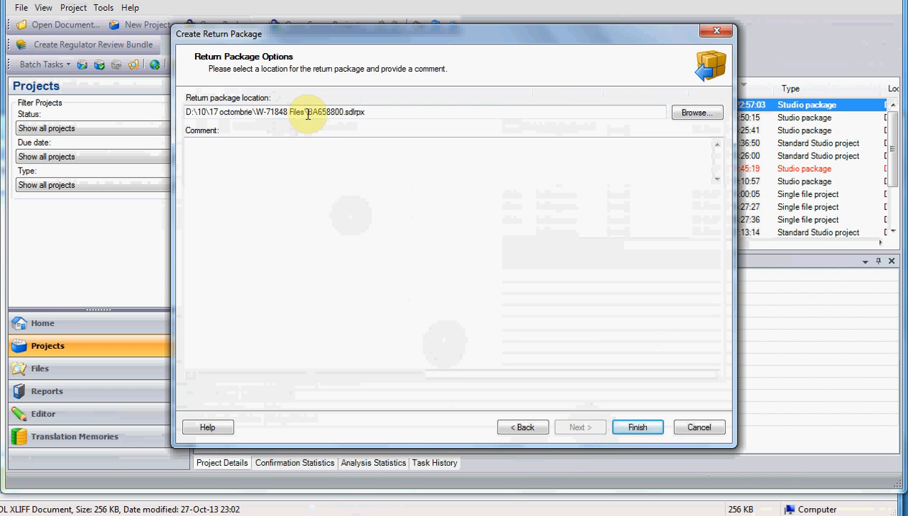
pyautogui.moveTo(303, 112)
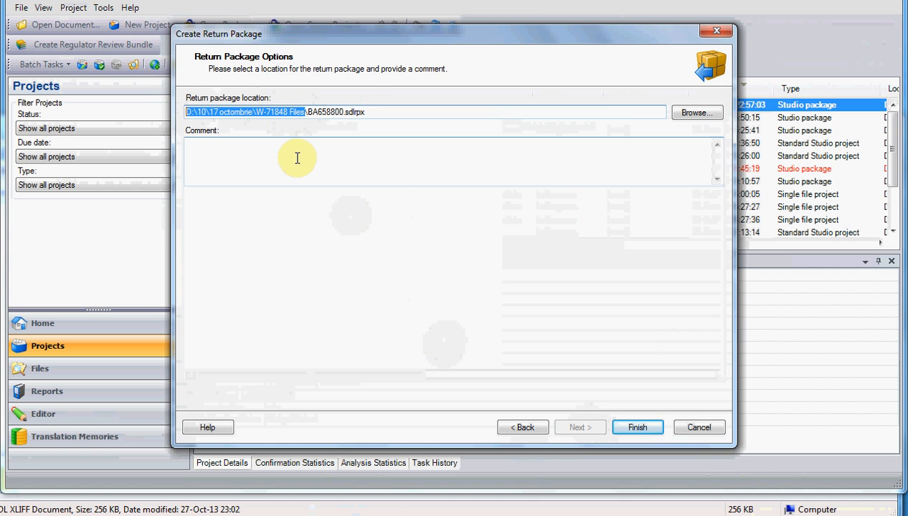
# - Browse for the return package location, landing in the W-71640 Files folder
pyautogui.click(696, 112)
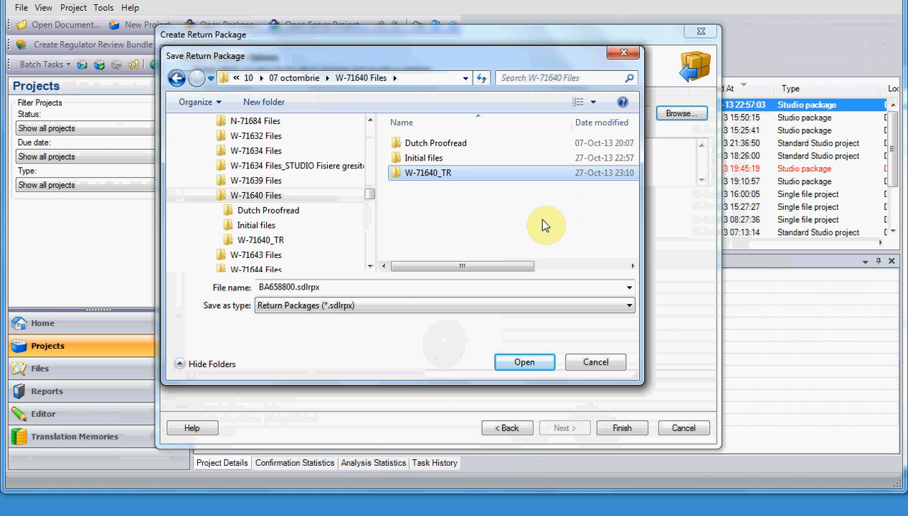
# - Save BA658800.sdlrpx inside the W-71640_TR folder
pyautogui.doubleClick(428, 172)
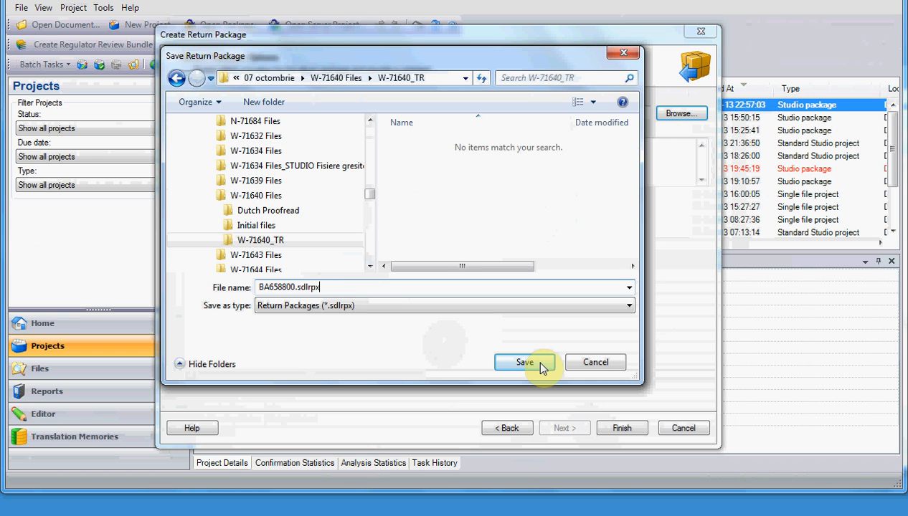
pyautogui.click(524, 361)
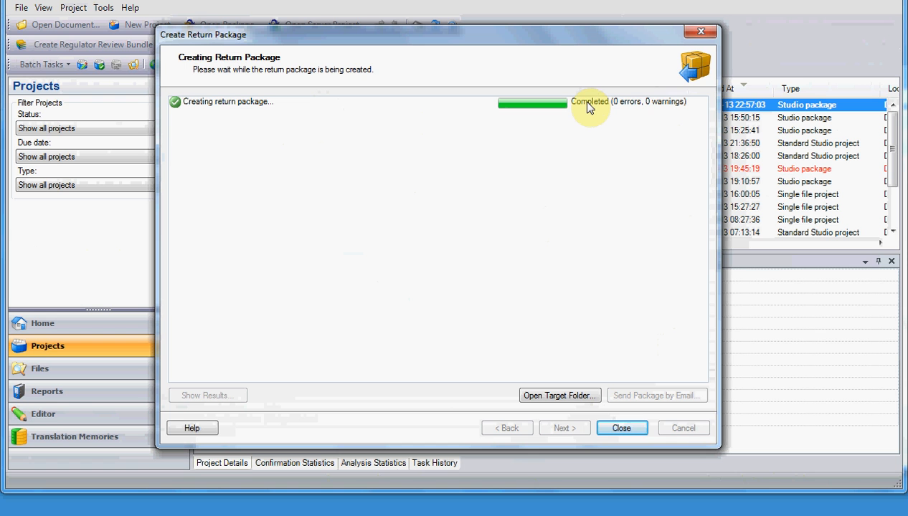
pyautogui.moveTo(667, 107)
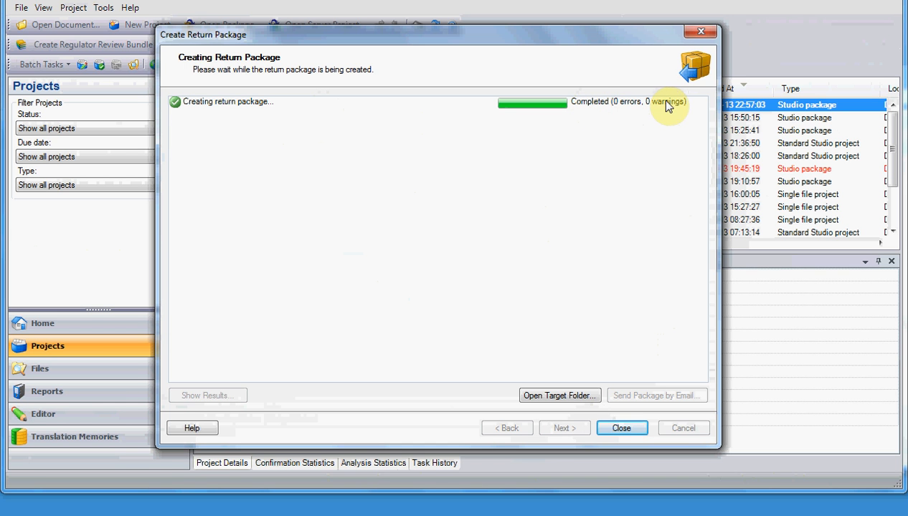
pyautogui.moveTo(548, 419)
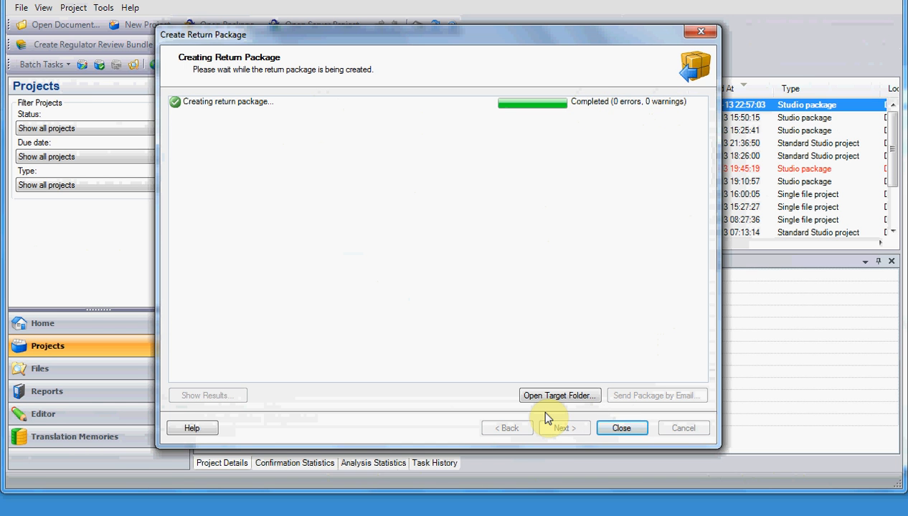
pyautogui.moveTo(559, 395)
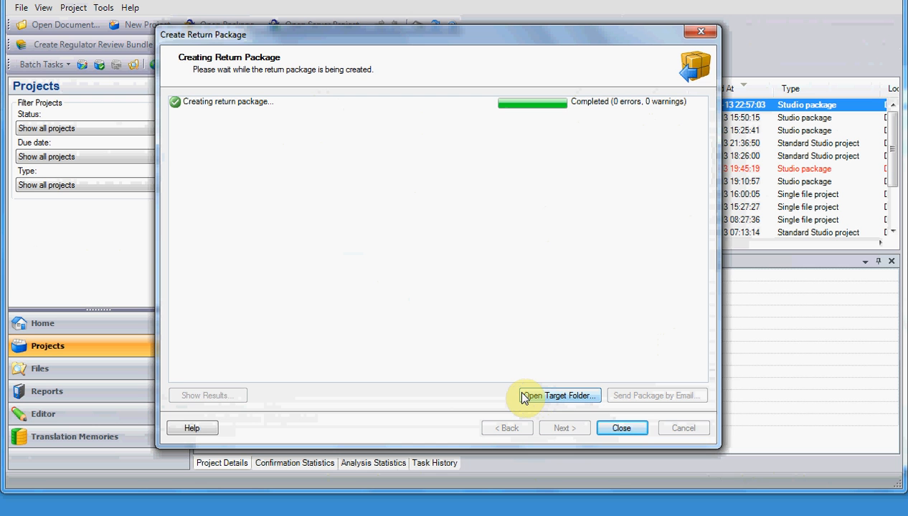
pyautogui.moveTo(548, 398)
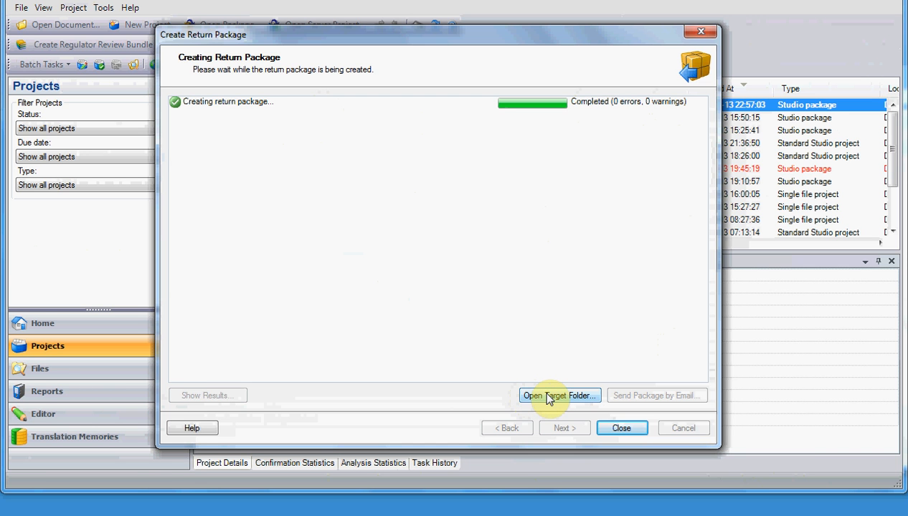
# - Show the W-71640_TR folder containing the created BA658800.sdlrpx package
pyautogui.click(560, 396)
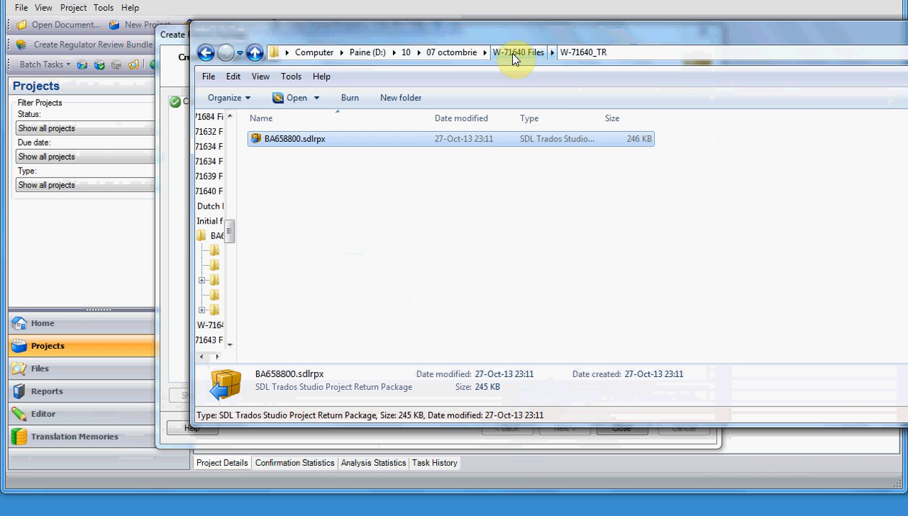
pyautogui.moveTo(534, 150)
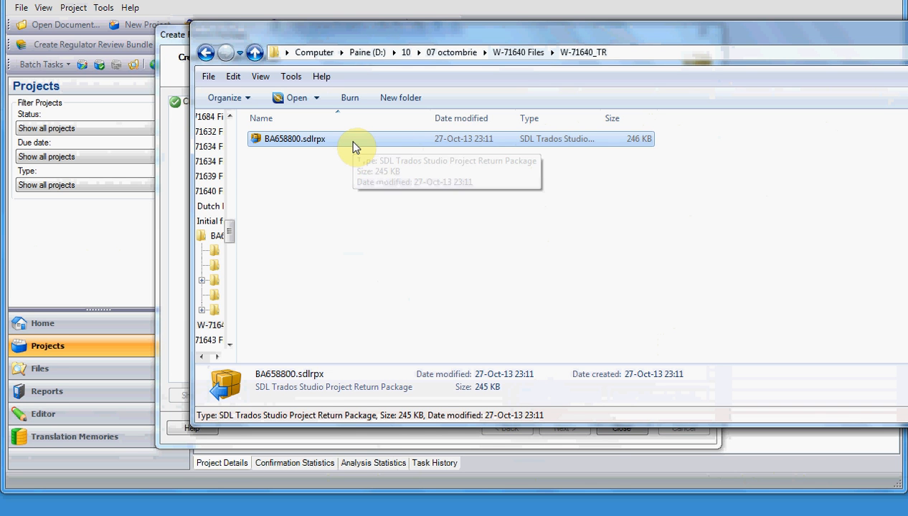
pyautogui.moveTo(355, 146)
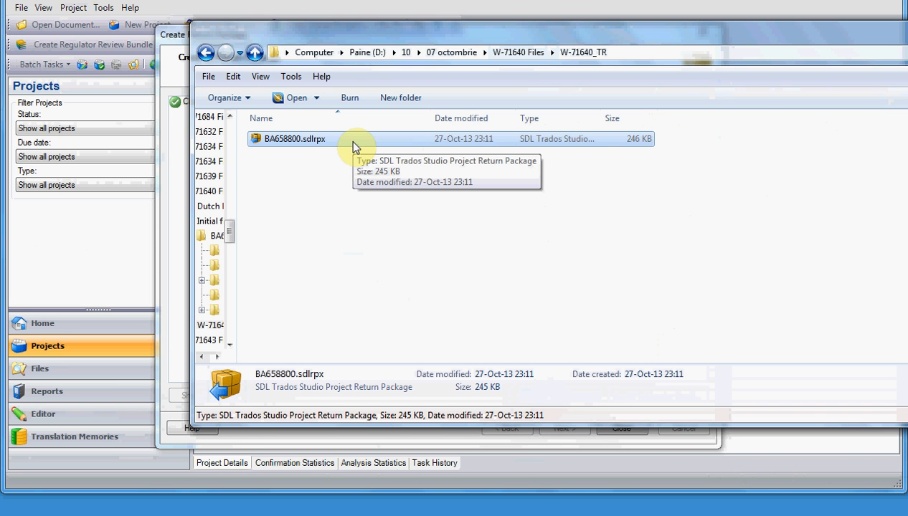
pyautogui.moveTo(358, 155)
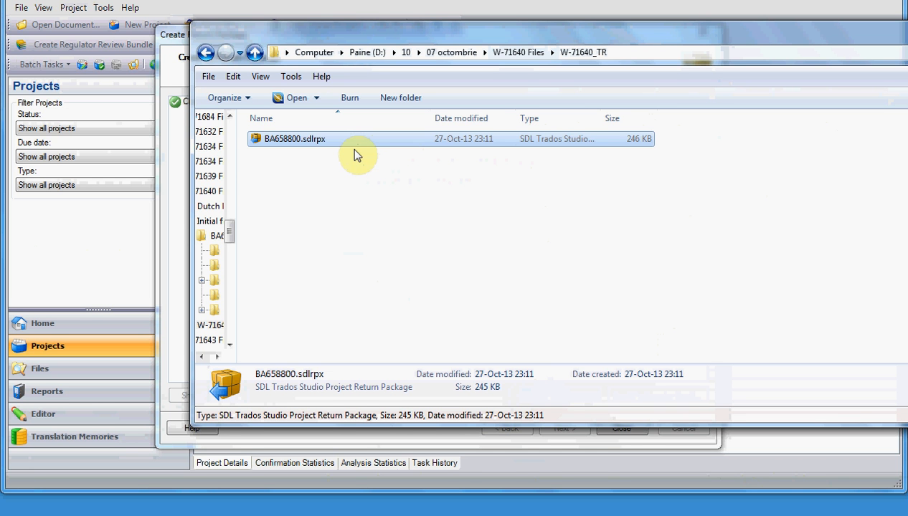
pyautogui.moveTo(324, 174)
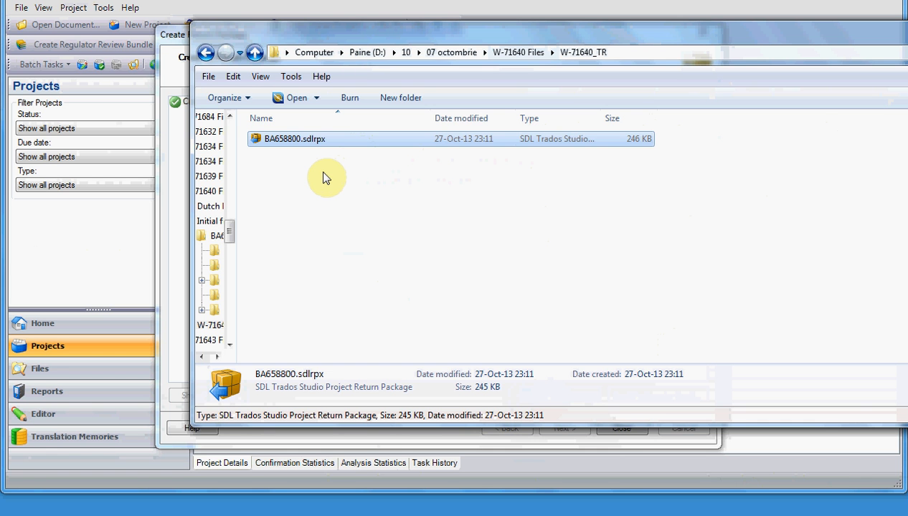
pyautogui.doubleClick(296, 137)
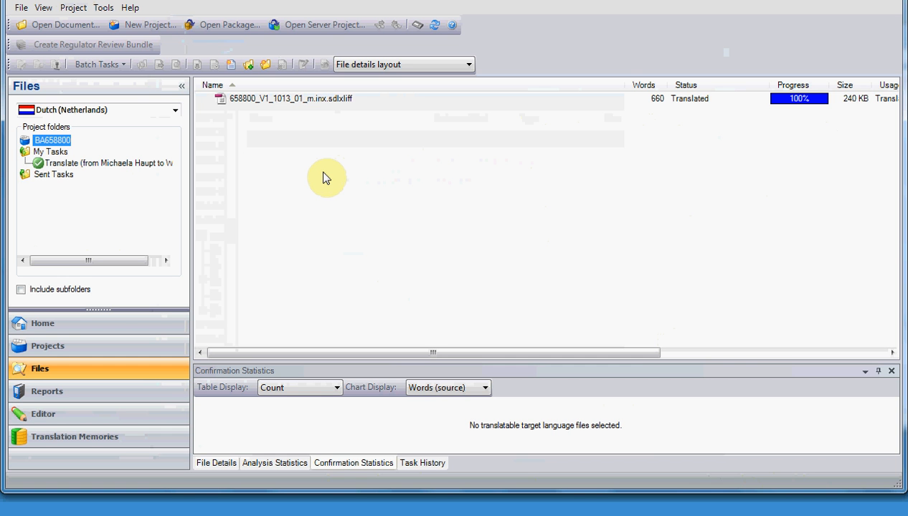
# - Show confirmation statistics for the 658800 sdlxliff file and bring up its commands
pyautogui.click(21, 7)
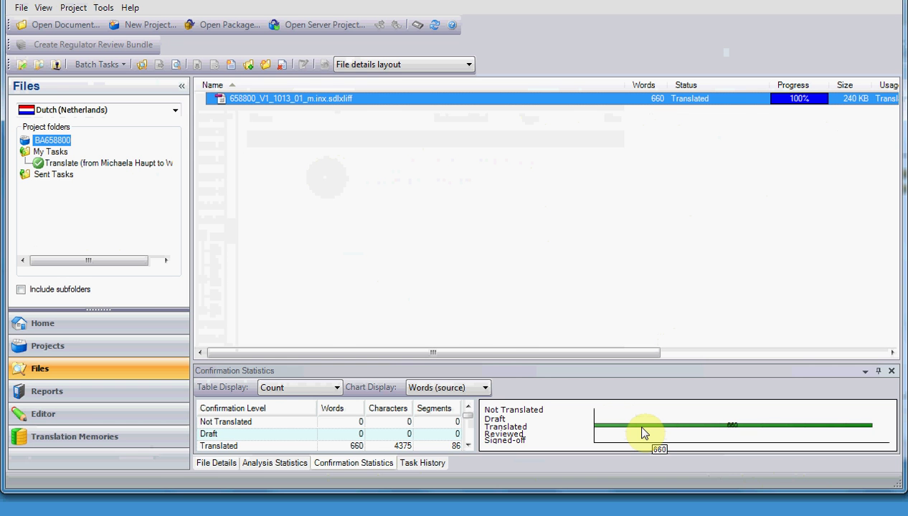
pyautogui.rightClick(292, 97)
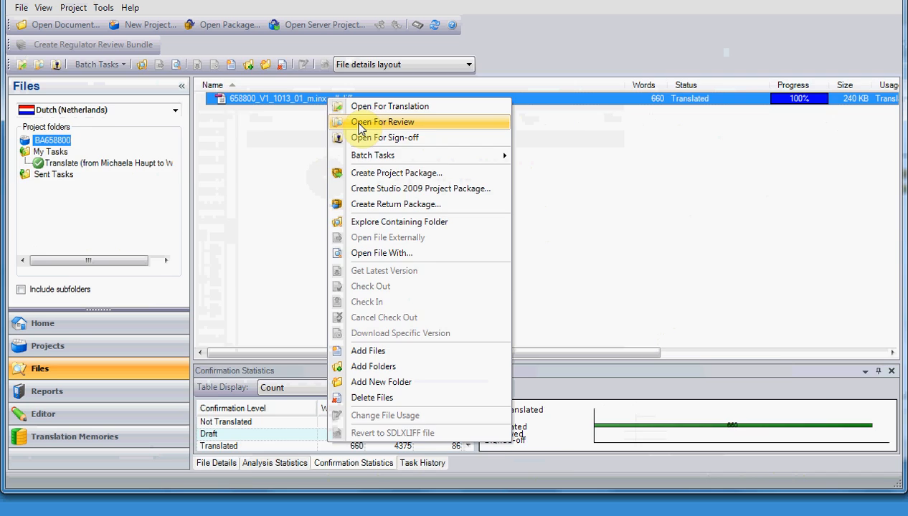
# - Open the Dutch file for review in the Editor
pyautogui.click(382, 120)
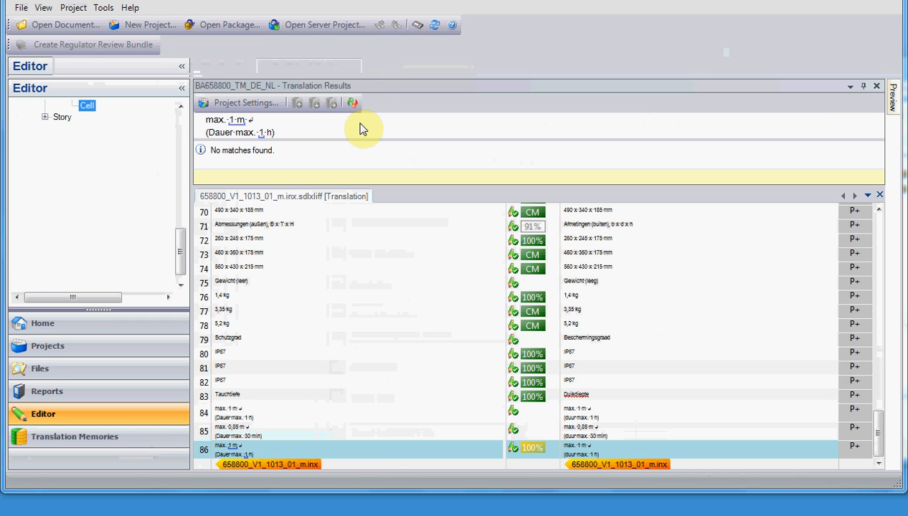
pyautogui.click(567, 304)
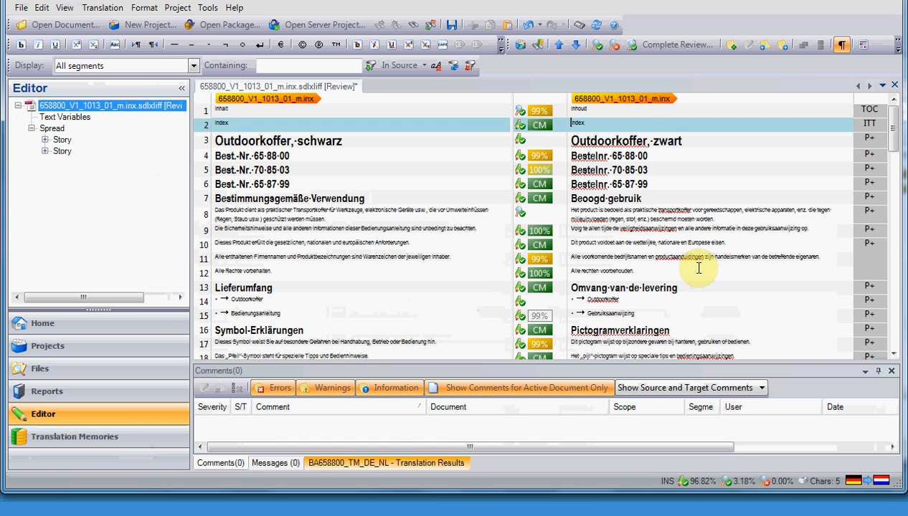
# - Complete the review, approving all unreviewed Dutch segments
pyautogui.click(287, 198)
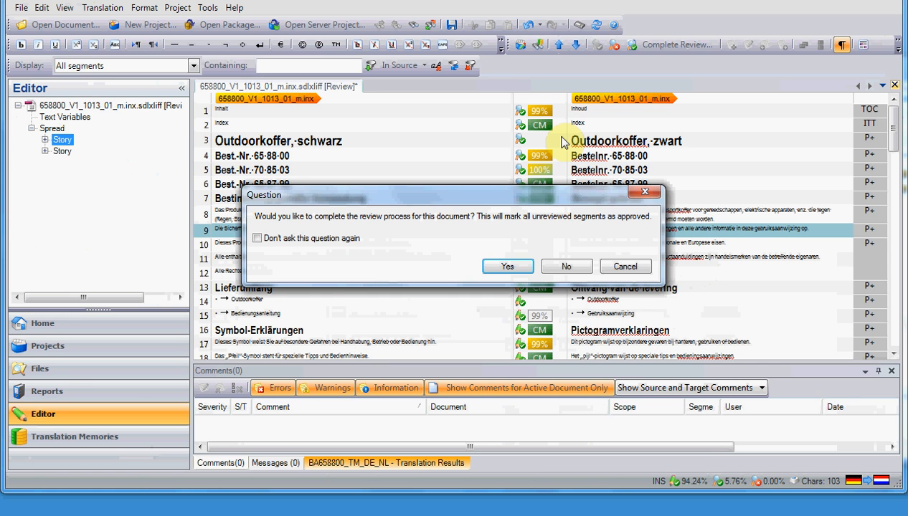
pyautogui.click(508, 265)
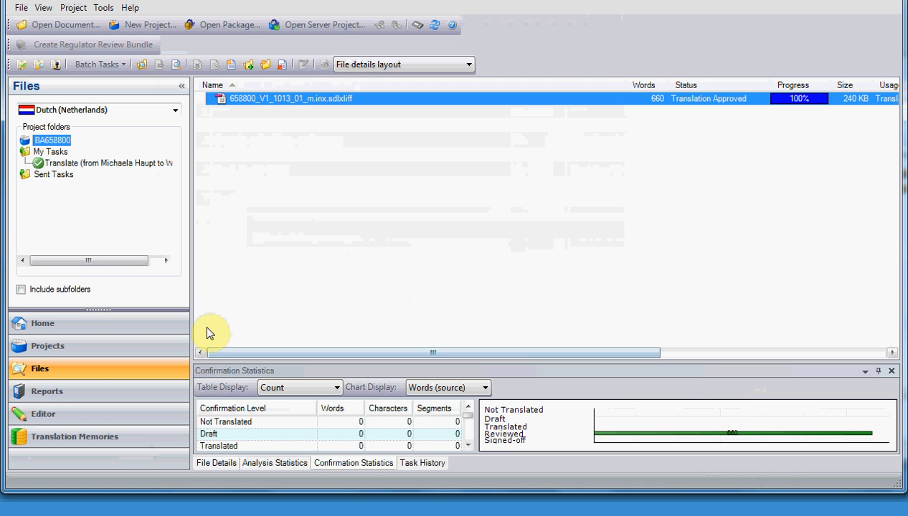
pyautogui.moveTo(720, 107)
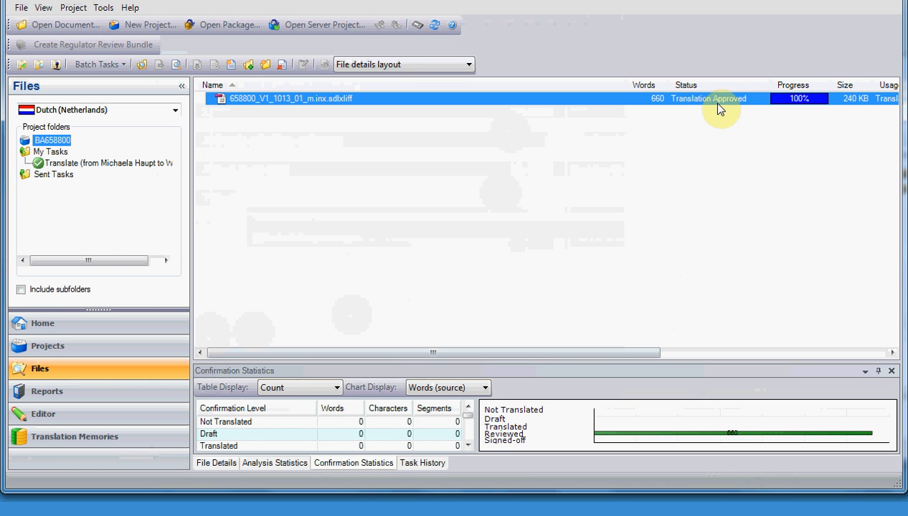
pyautogui.moveTo(702, 107)
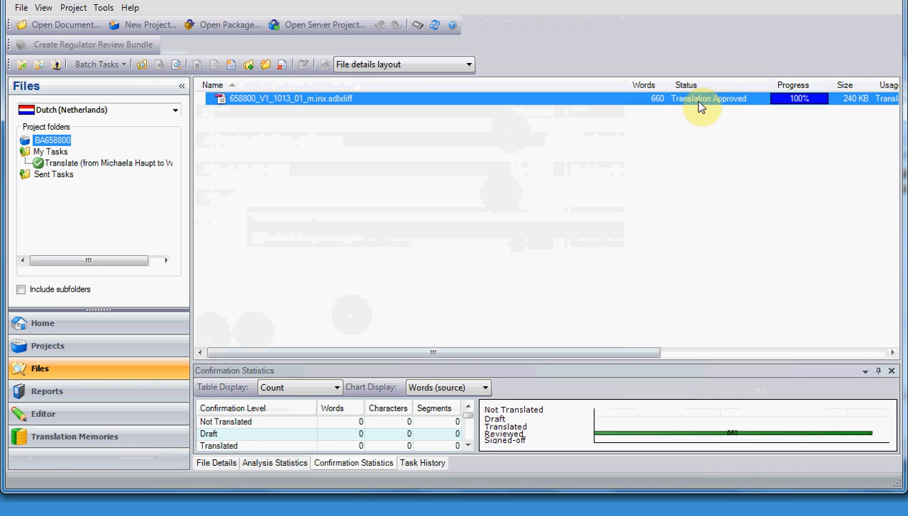
pyautogui.moveTo(749, 102)
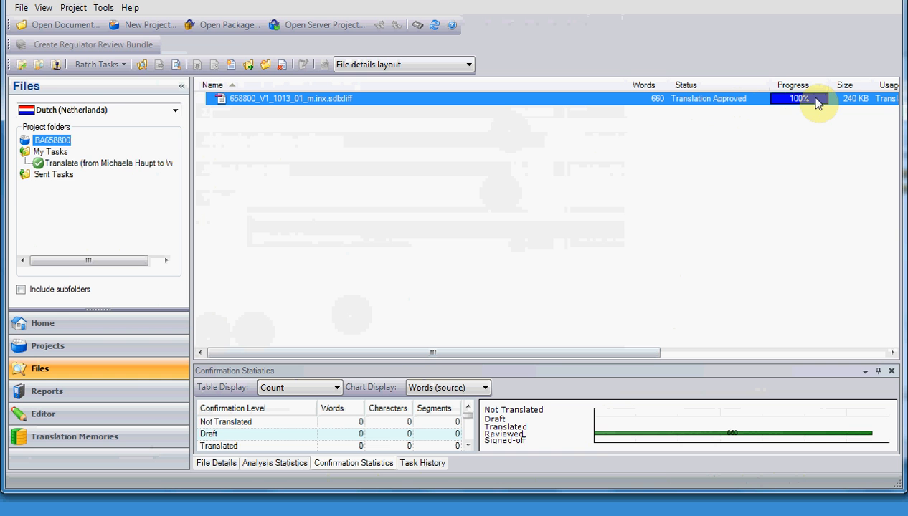
# - Confirm Translation Approved at 100% and return to the Projects list
pyautogui.click(72, 7)
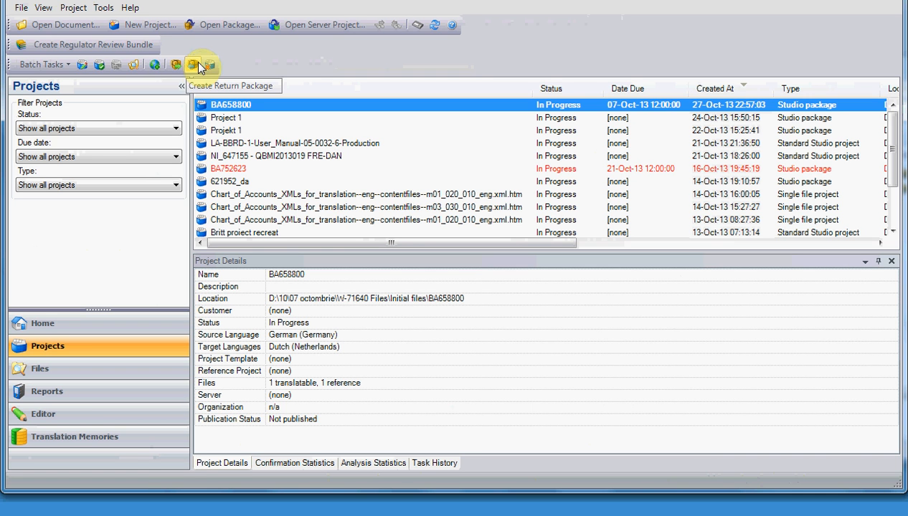
pyautogui.moveTo(204, 86)
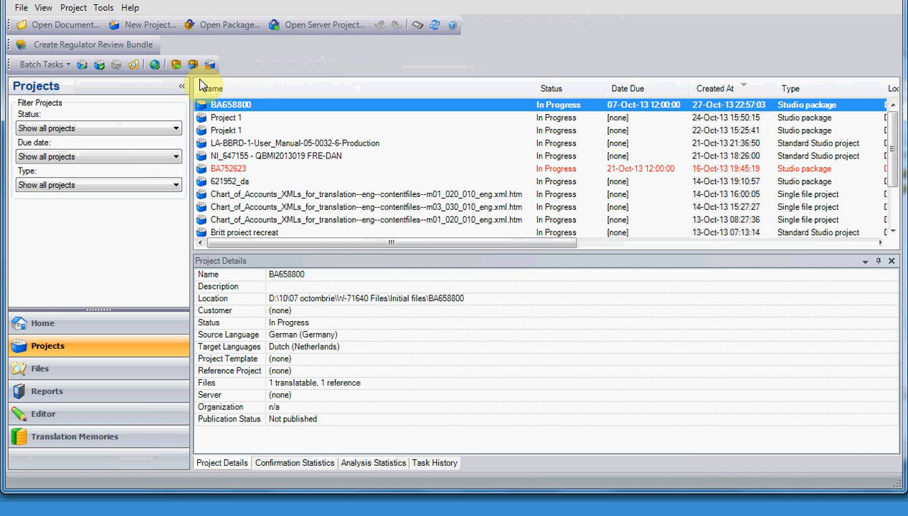